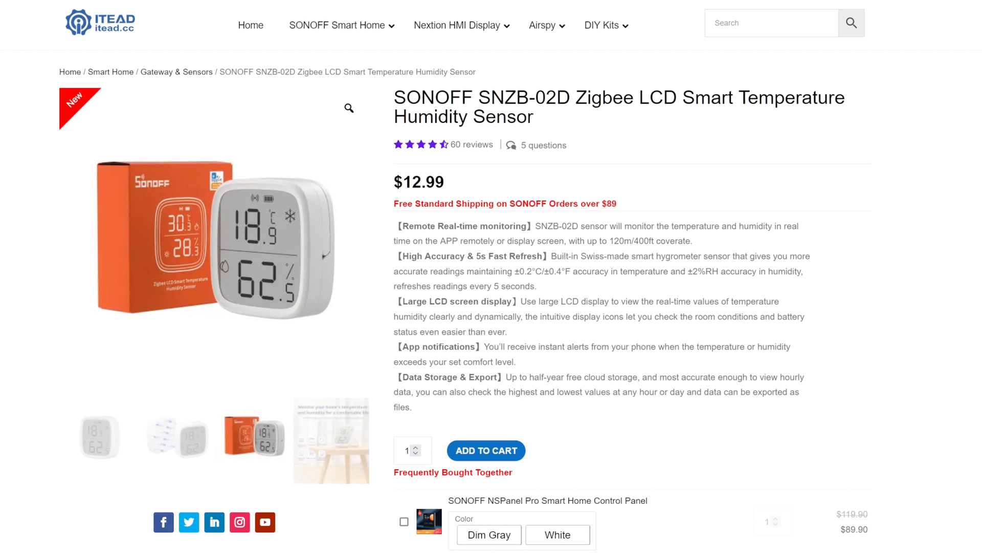
# Step: Bring up the SONOFF SNZB-02D temperature humidity sensor product page on the ITEAD store
pyautogui.click(331, 440)
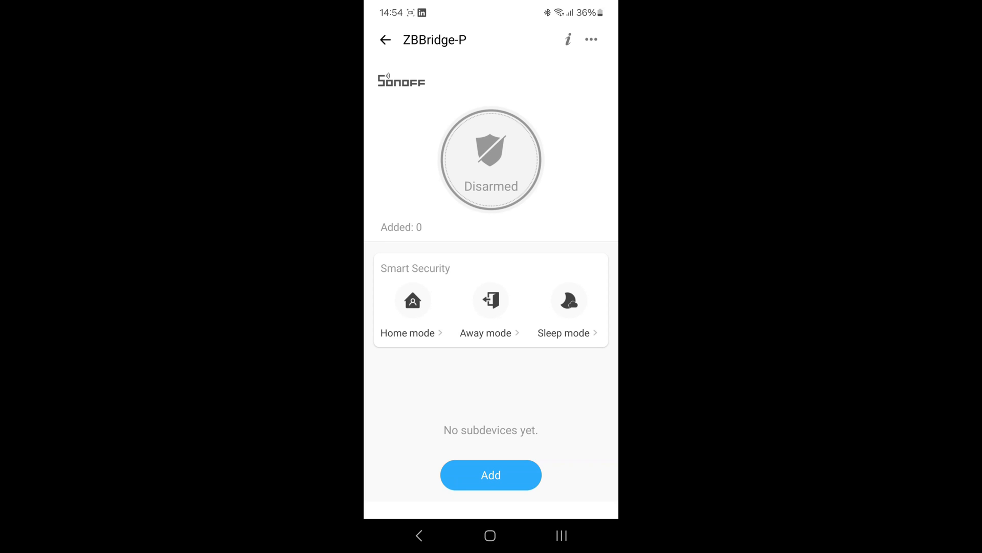
# Step: Finish adding the found SNZB-02D sensor to the ZBBridge-P hub
pyautogui.click(491, 475)
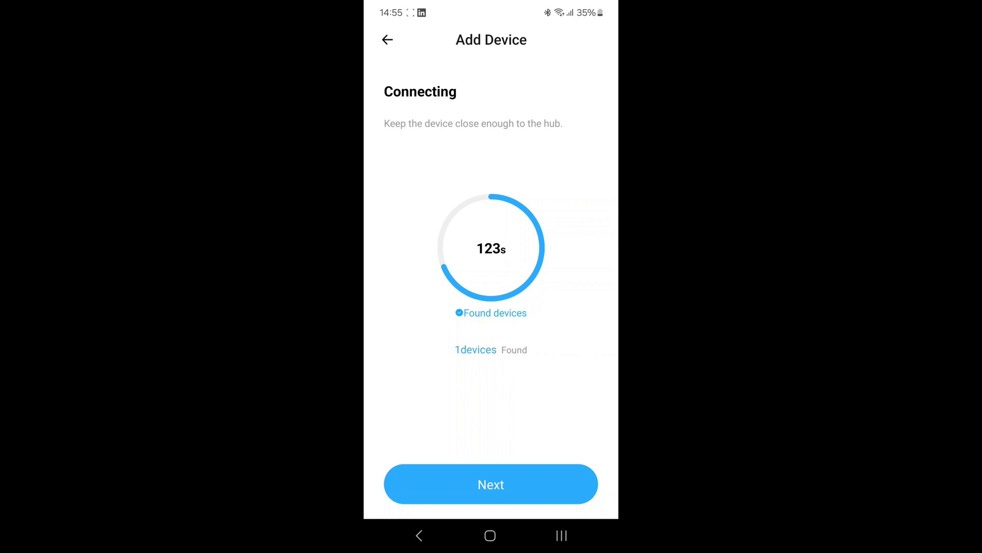
pyautogui.click(490, 484)
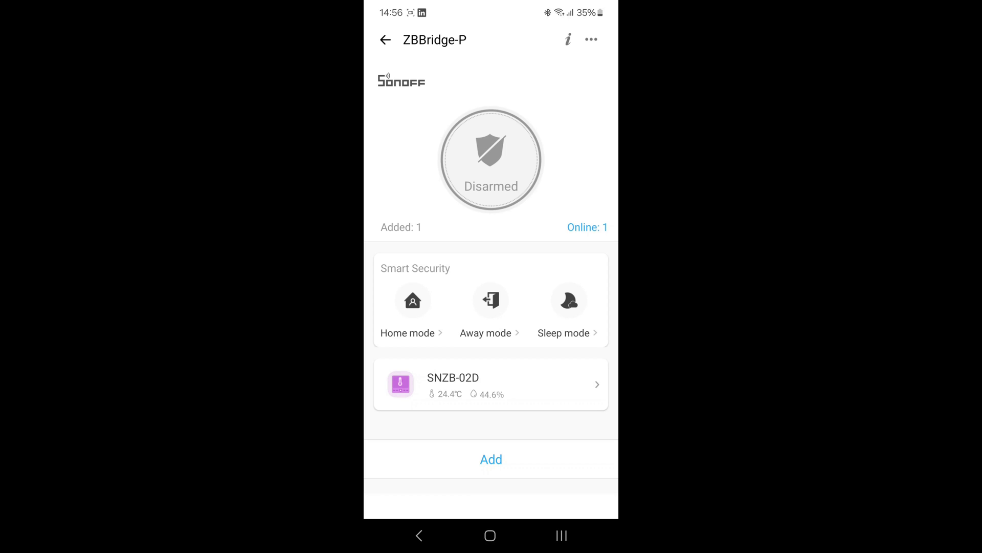
# Step: Open the SNZB-02D page (24.4°C, 44.6%), inspect a chart point, and scroll to History
pyautogui.click(491, 384)
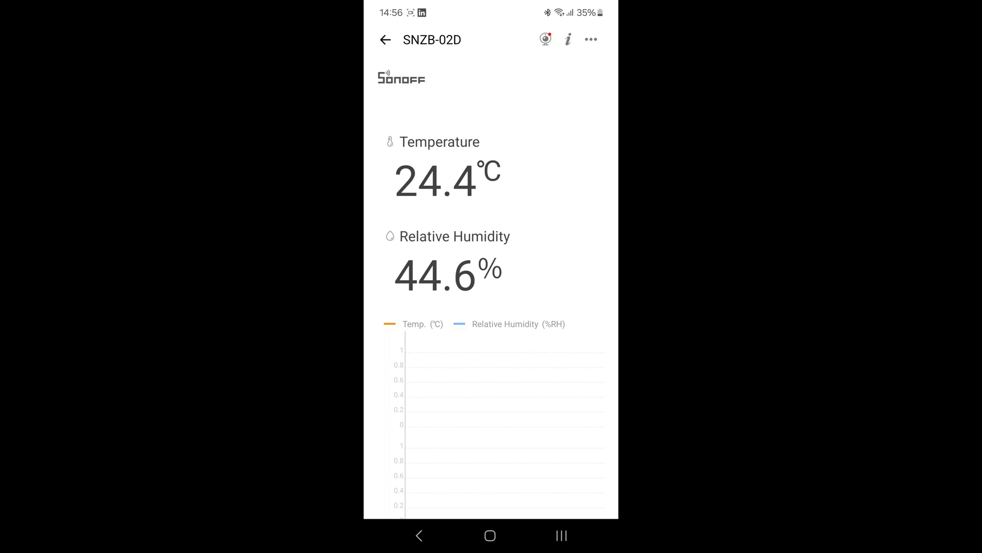
pyautogui.click(587, 393)
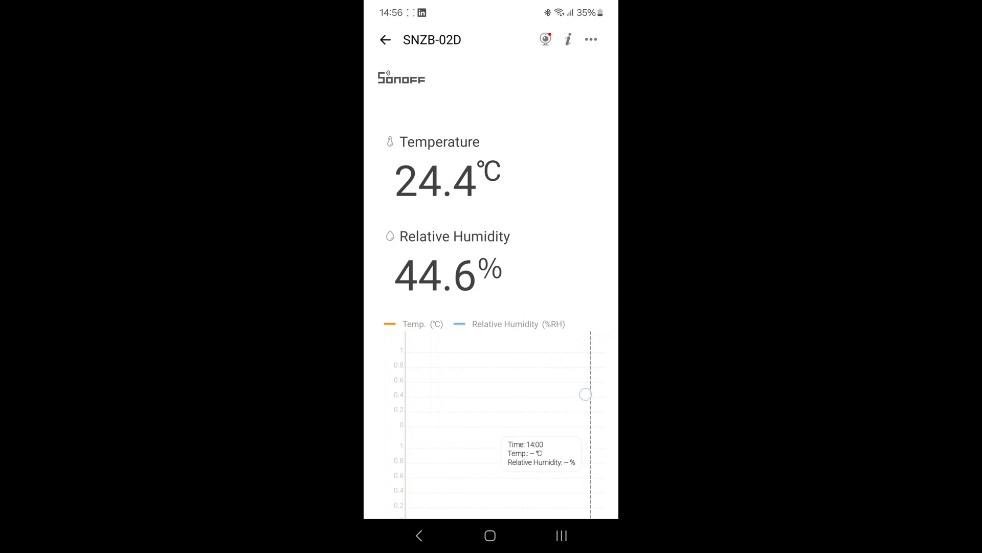
pyautogui.scroll(-3)
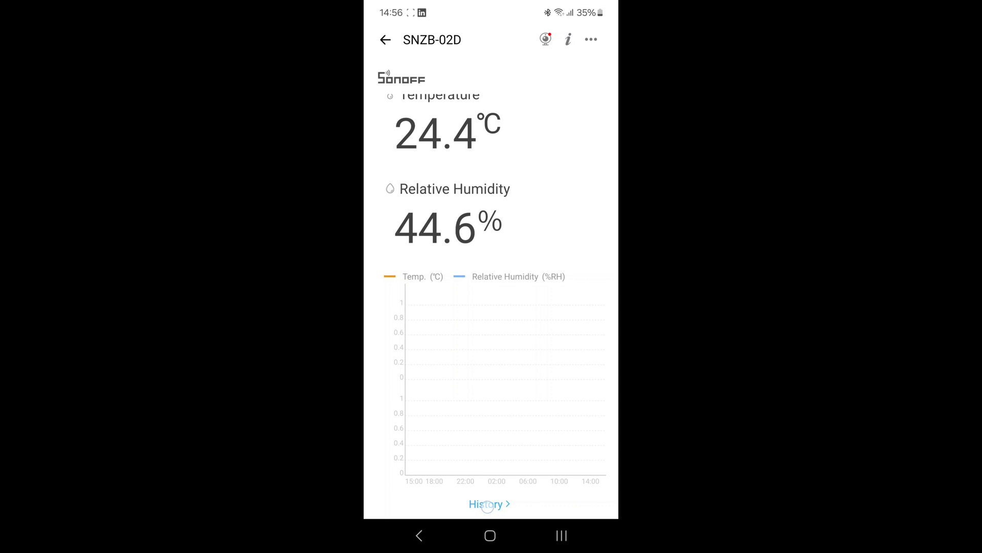
# Step: Browse the sensor's history in the Last 7D, monthly, half-year and daily views
pyautogui.click(489, 503)
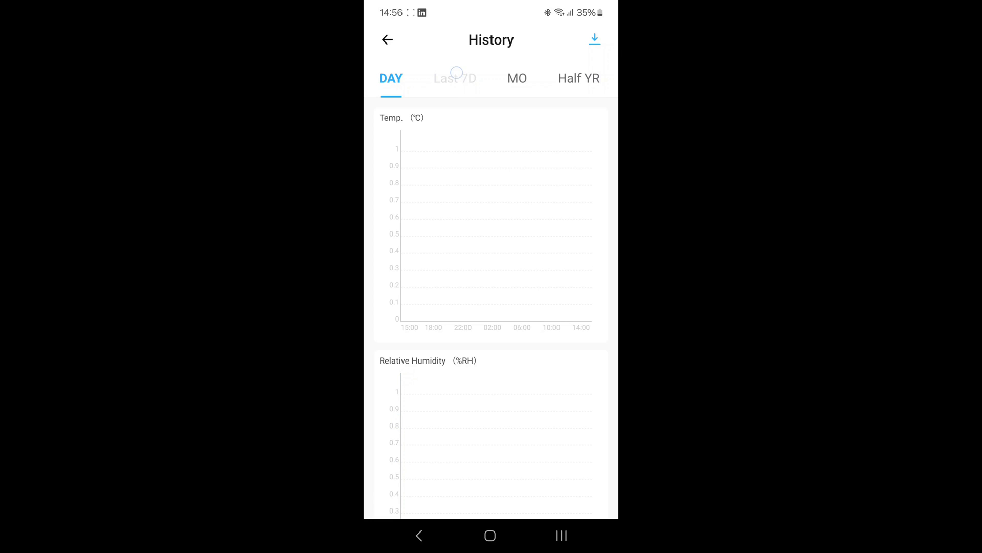
pyautogui.click(516, 78)
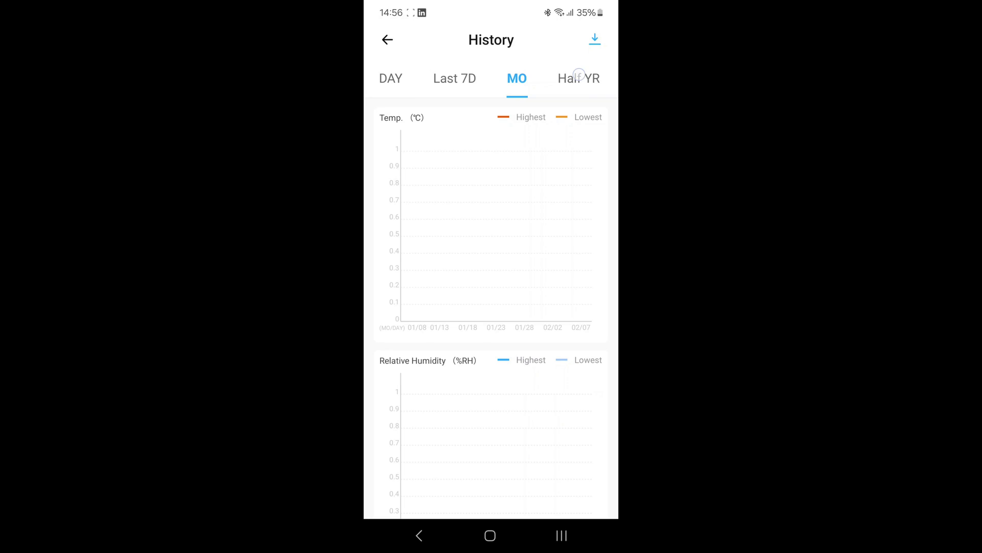
pyautogui.click(578, 78)
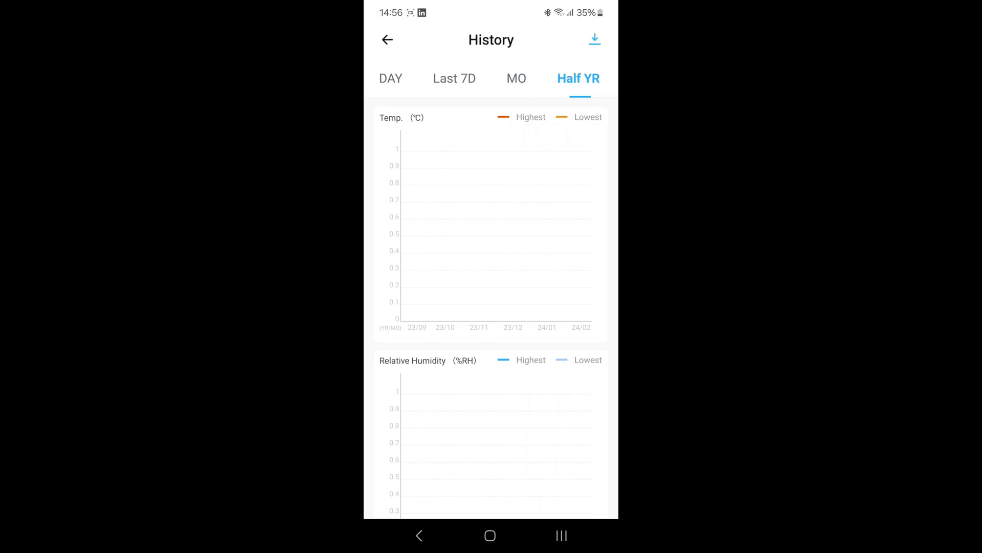
pyautogui.click(391, 77)
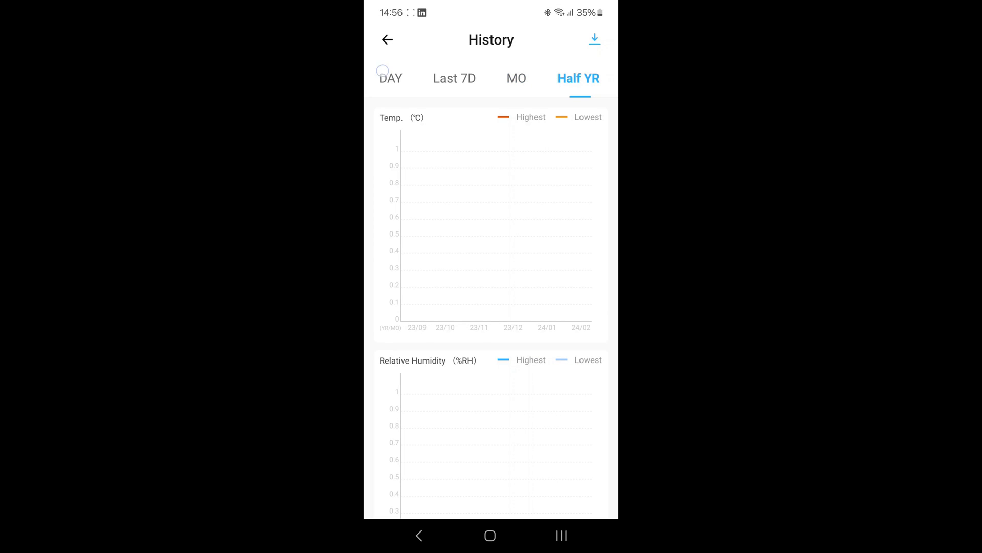
pyautogui.click(390, 78)
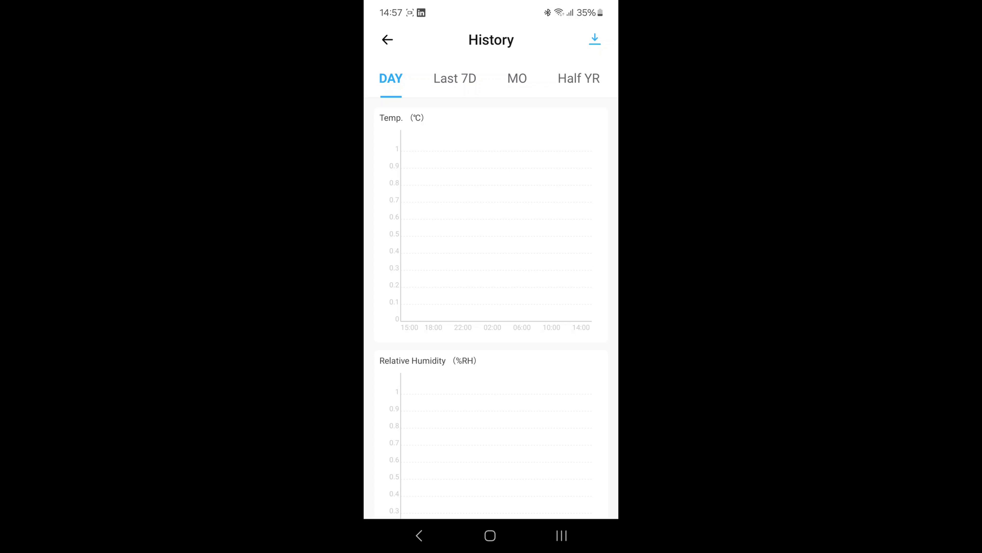
# Step: Return to the ZBBridge-P hub page listing SNZB-02D at 24.2°C and 44.6%
pyautogui.click(387, 39)
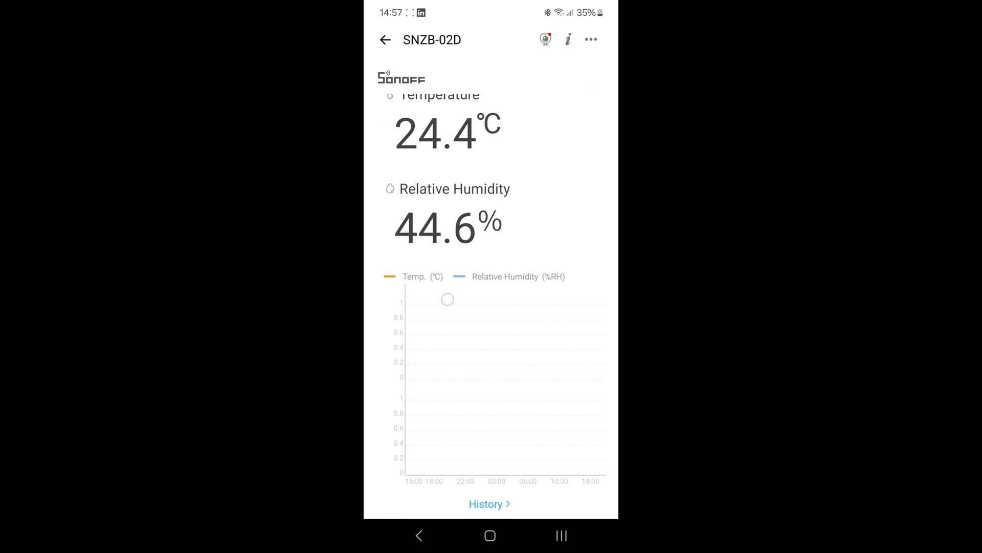
pyautogui.scroll(-3)
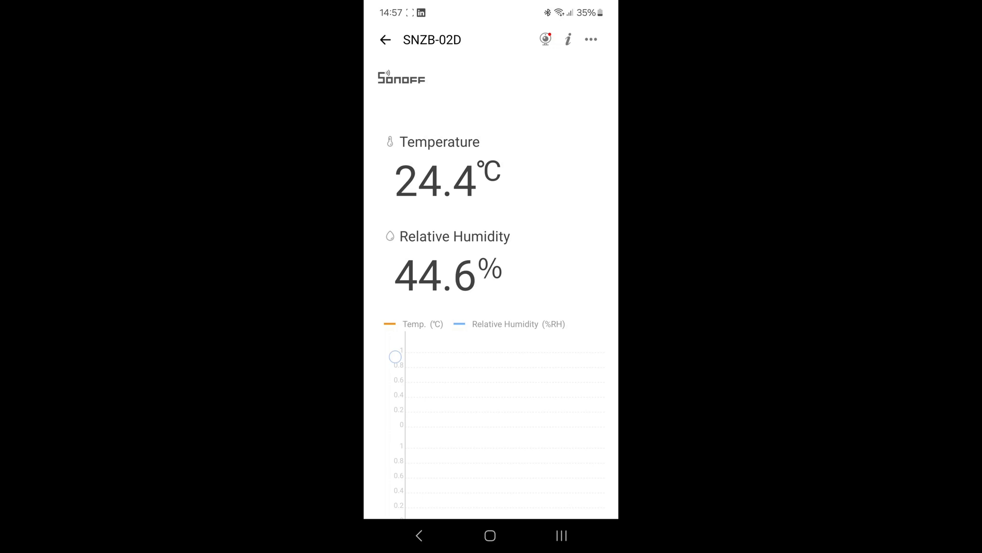
pyautogui.scroll(-3)
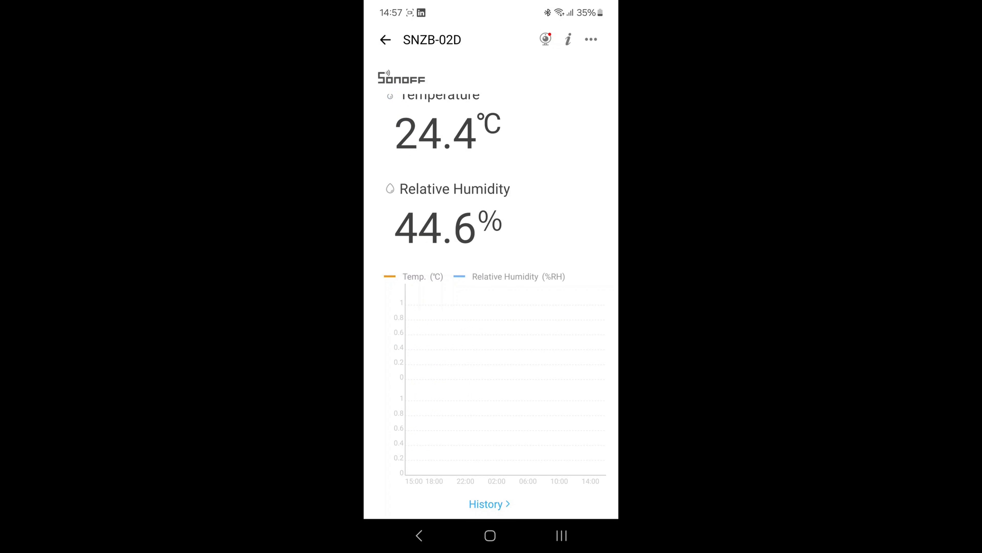
pyautogui.click(386, 40)
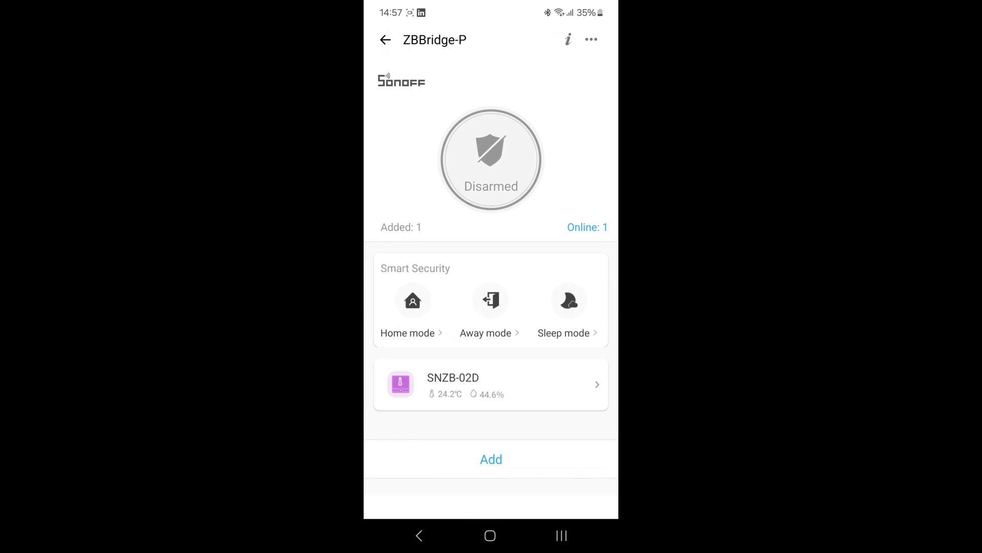
# Step: Go back to the home device list and open the Scene section
pyautogui.click(385, 39)
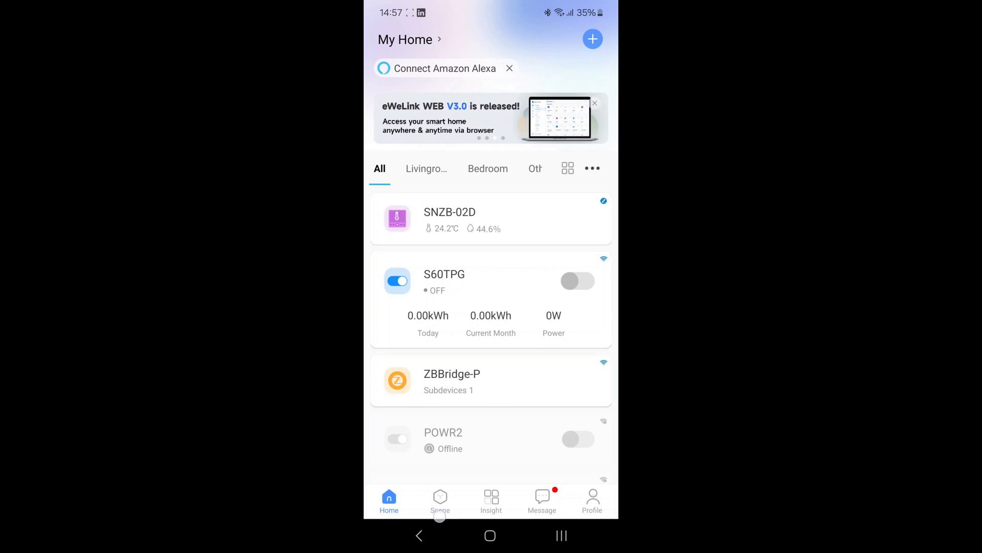
pyautogui.click(440, 499)
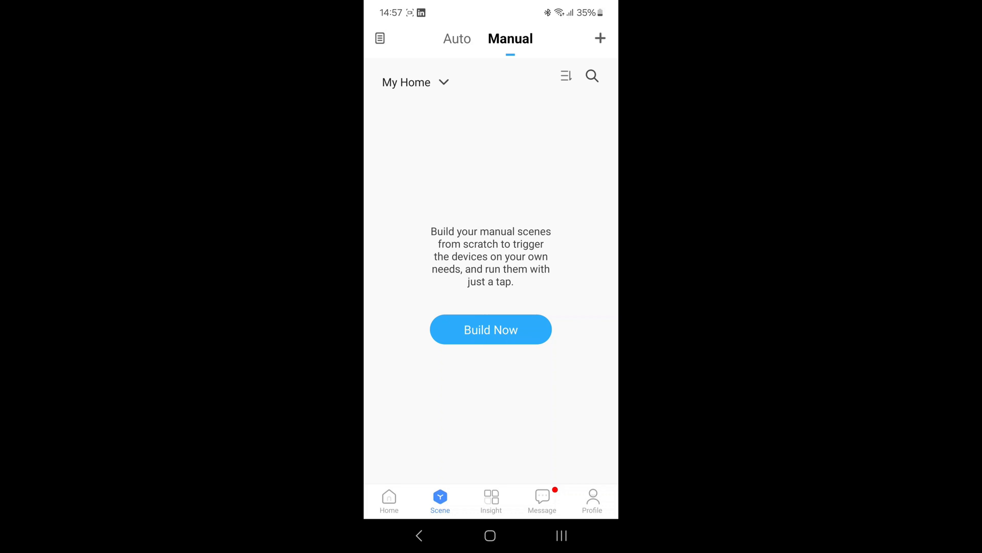
# Step: Start a manual scene, browse the sensor's temperature and humidity triggers, and exit without saving
pyautogui.click(491, 329)
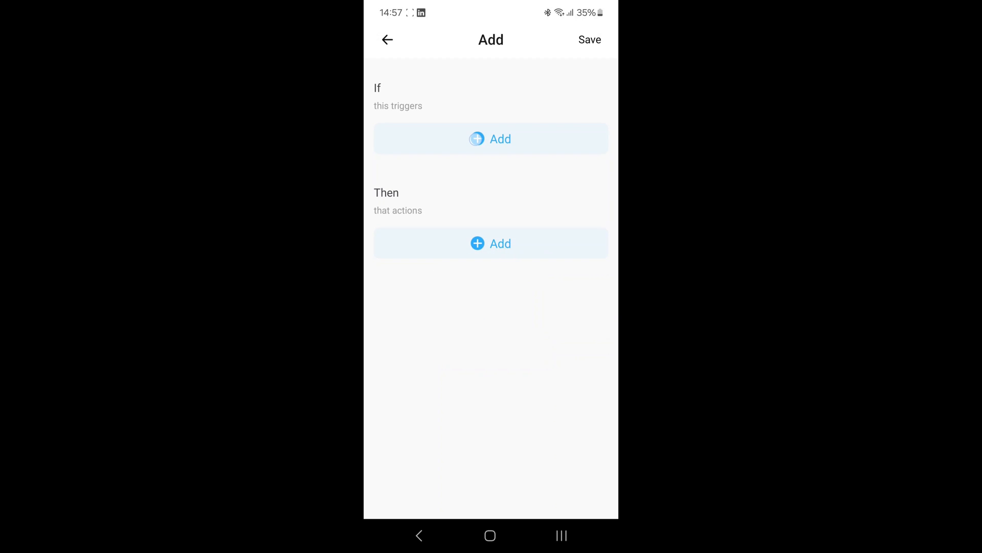
pyautogui.click(491, 139)
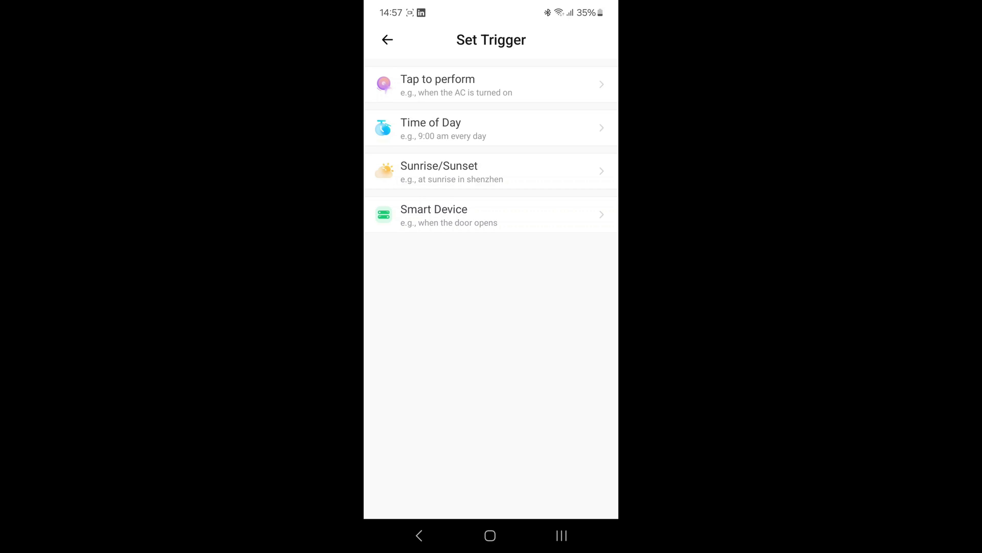
pyautogui.click(491, 215)
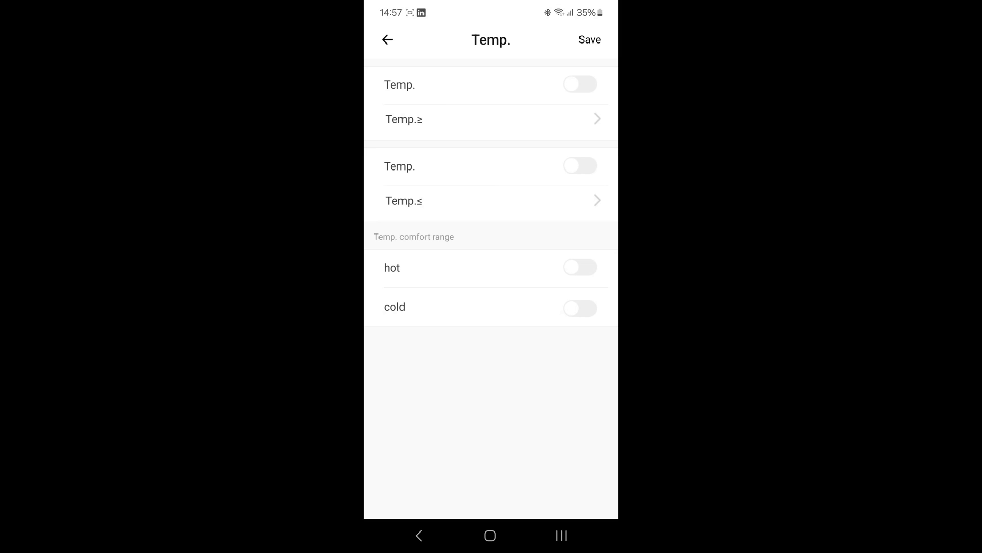
pyautogui.click(387, 40)
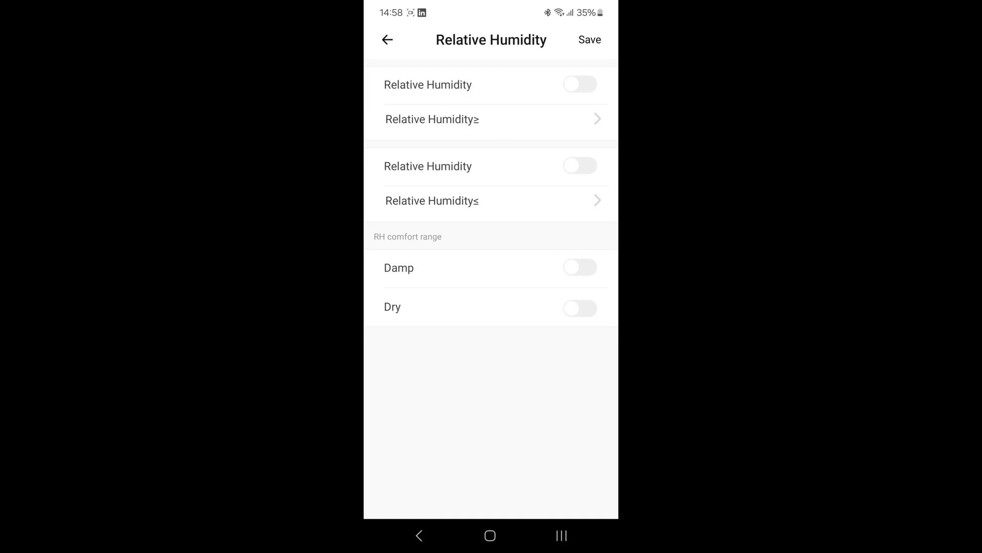
pyautogui.click(388, 40)
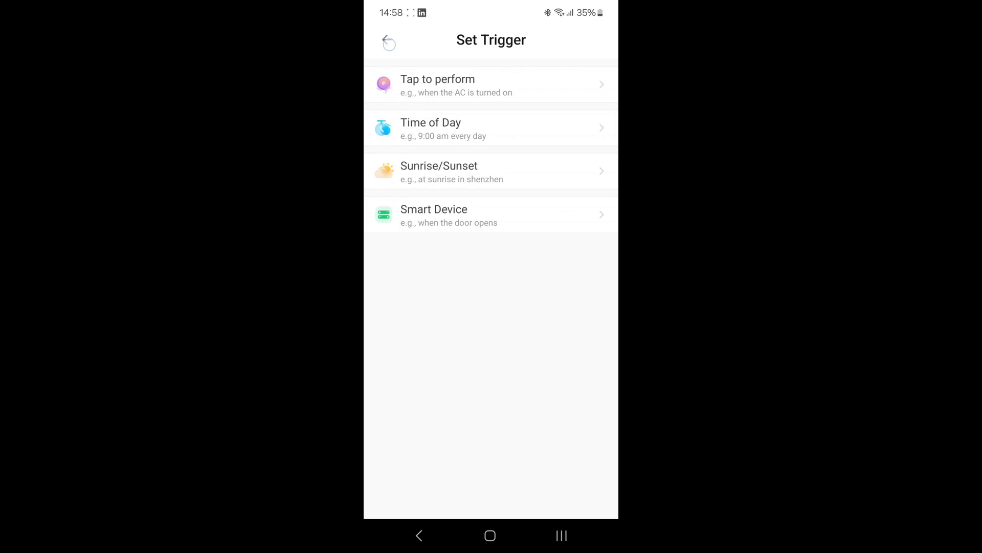
pyautogui.click(388, 42)
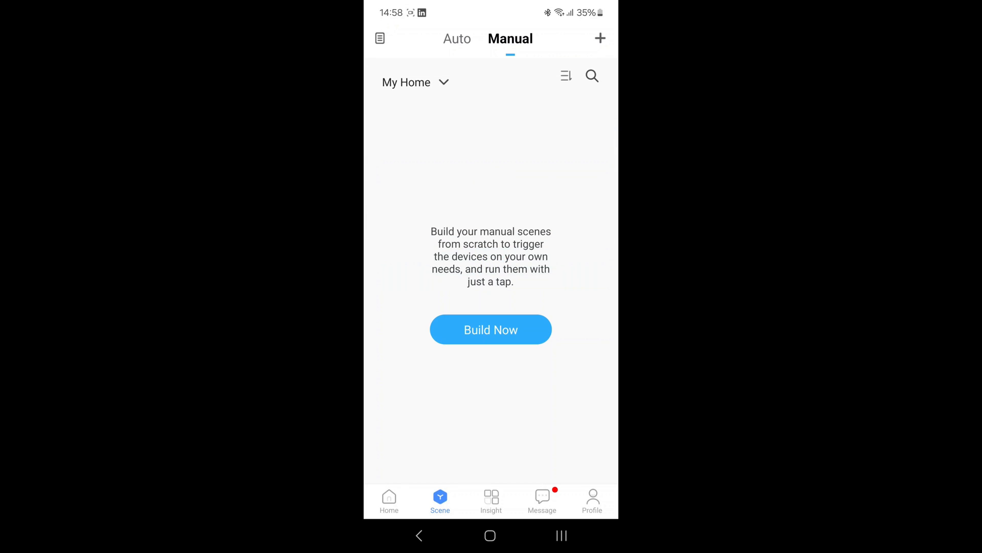
# Step: Return to eWeLink's device list, then switch to the Amazon Alexa app's home screen
pyautogui.click(388, 500)
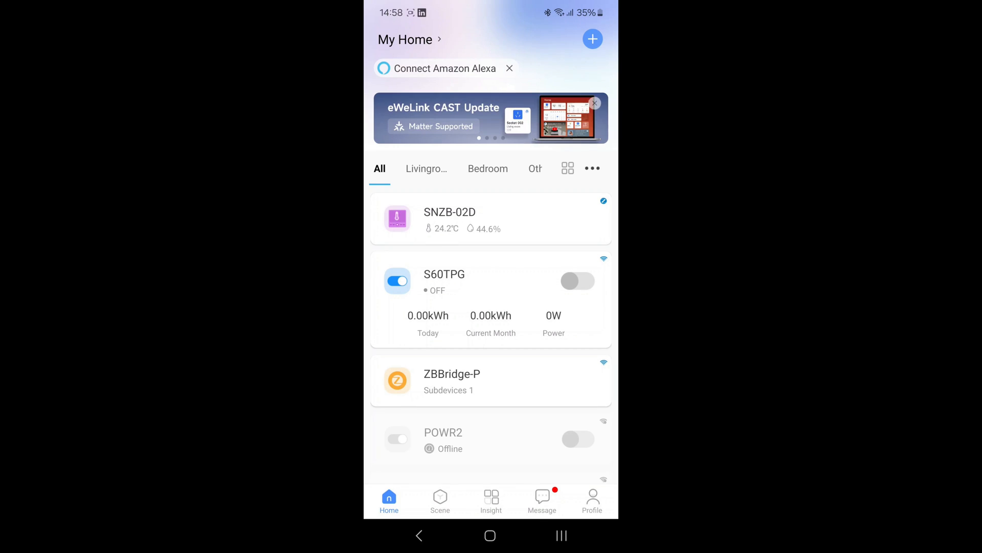
pyautogui.click(444, 68)
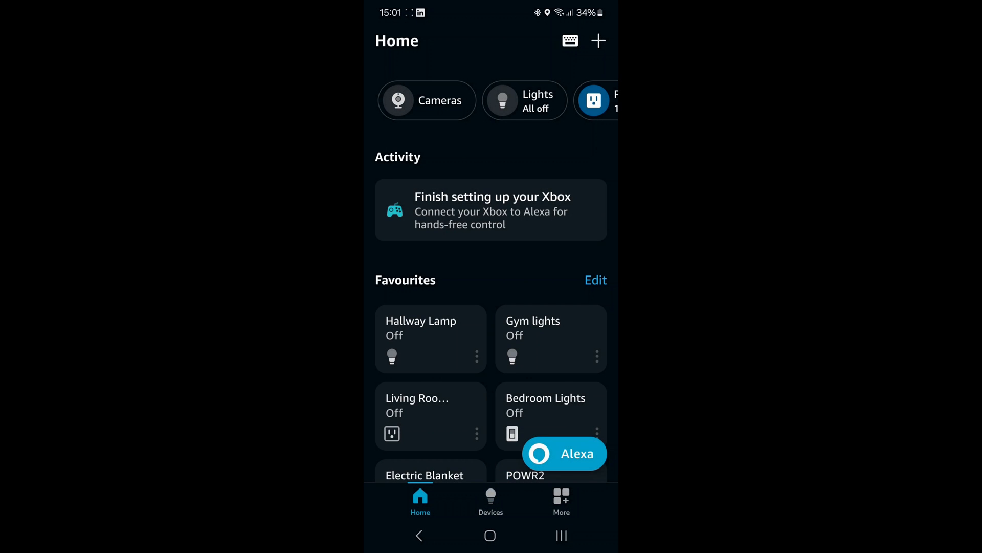
pyautogui.click(563, 452)
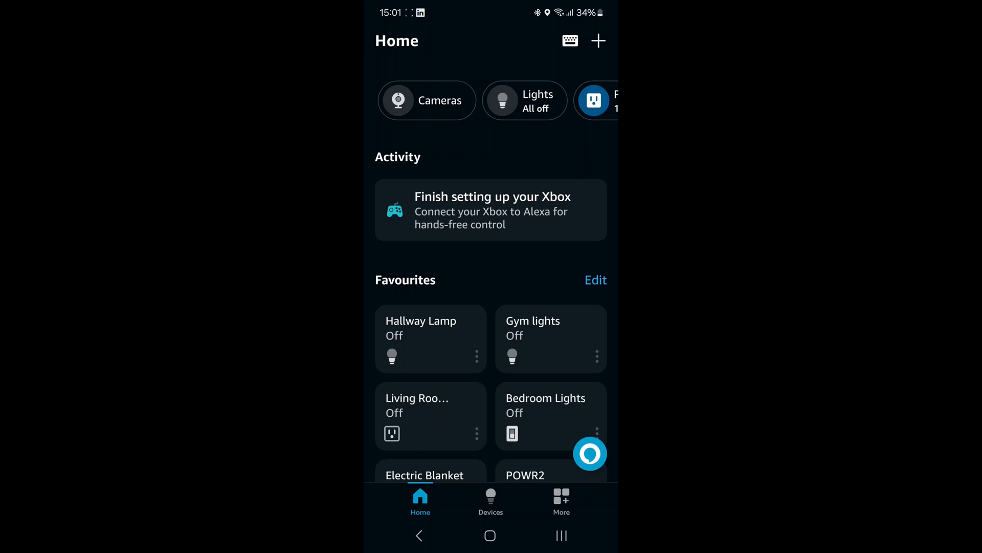
pyautogui.click(491, 502)
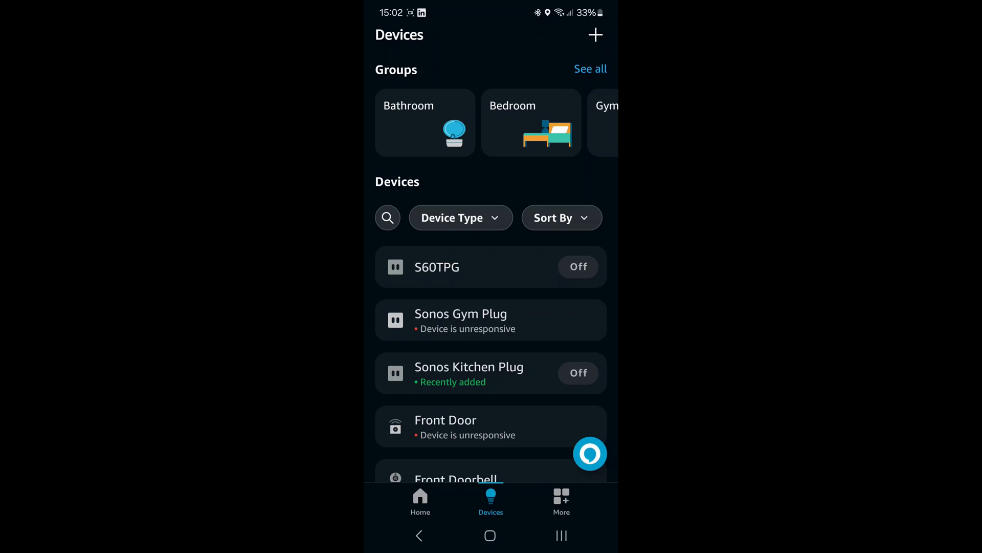
pyautogui.scroll(-3)
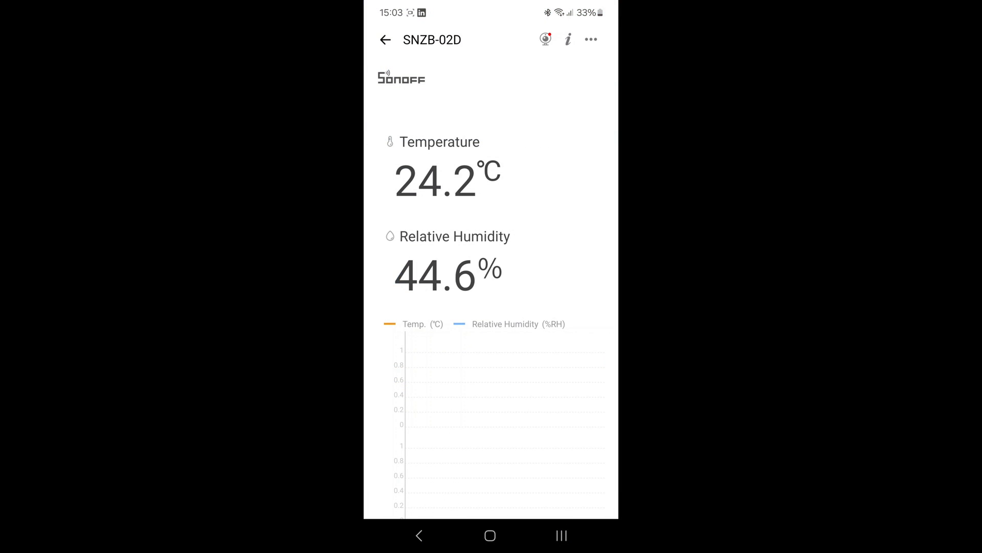
# Step: Link the eWeLink account with Amazon Alexa through the sensor's third-party platform settings
pyautogui.click(589, 40)
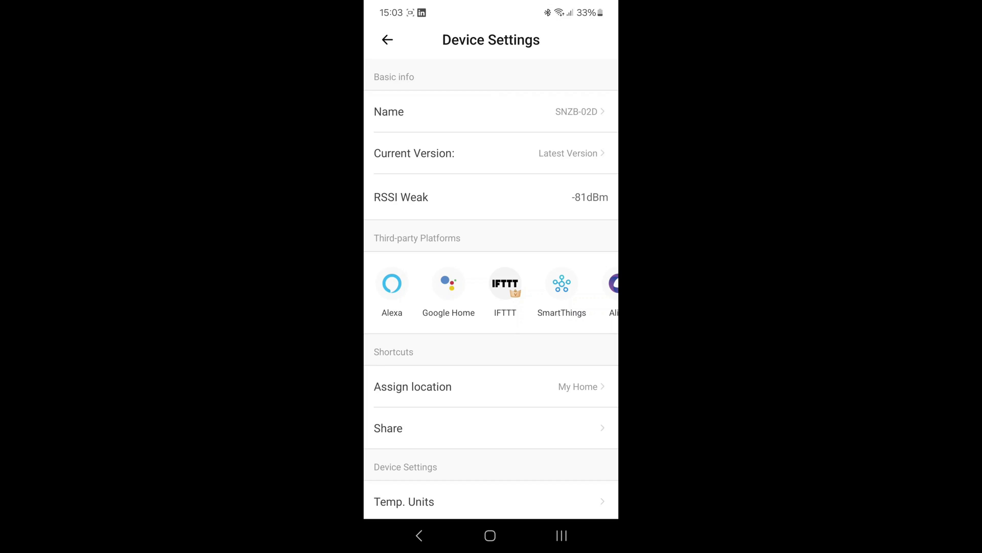
pyautogui.click(505, 282)
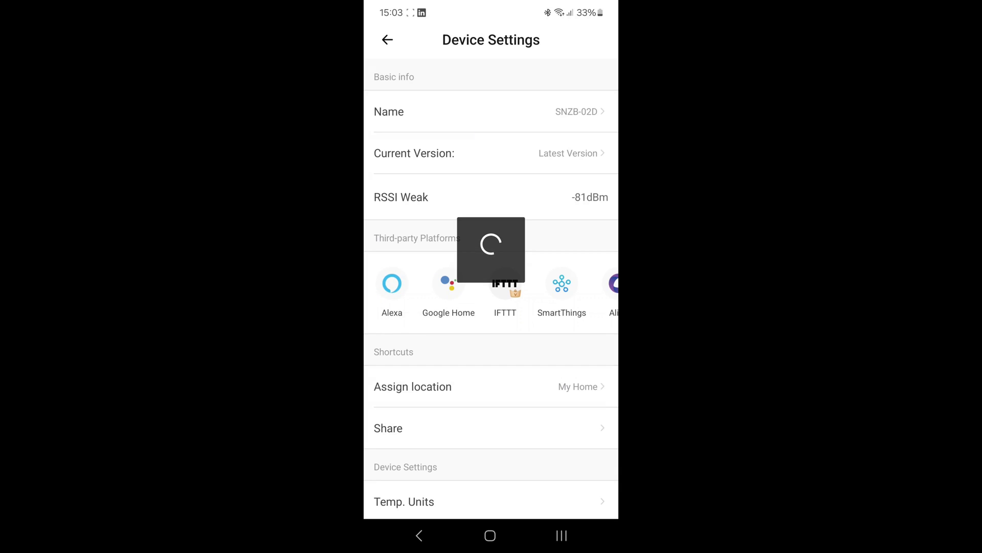
pyautogui.click(392, 282)
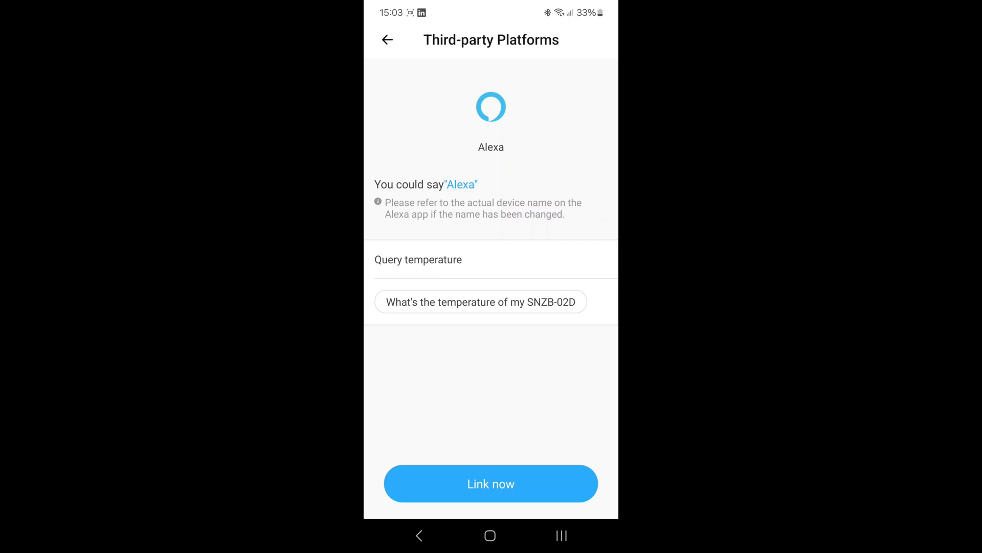
pyautogui.click(491, 483)
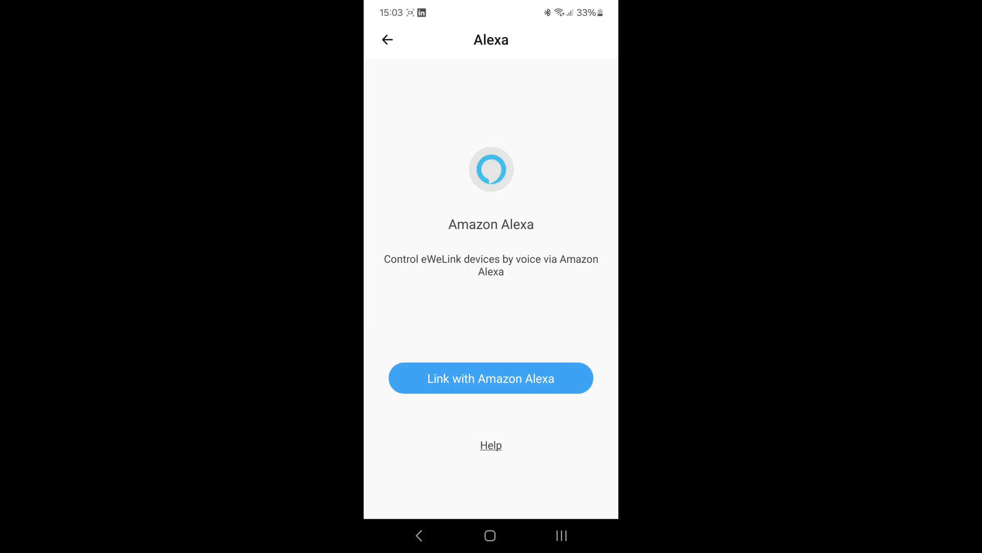
pyautogui.click(490, 378)
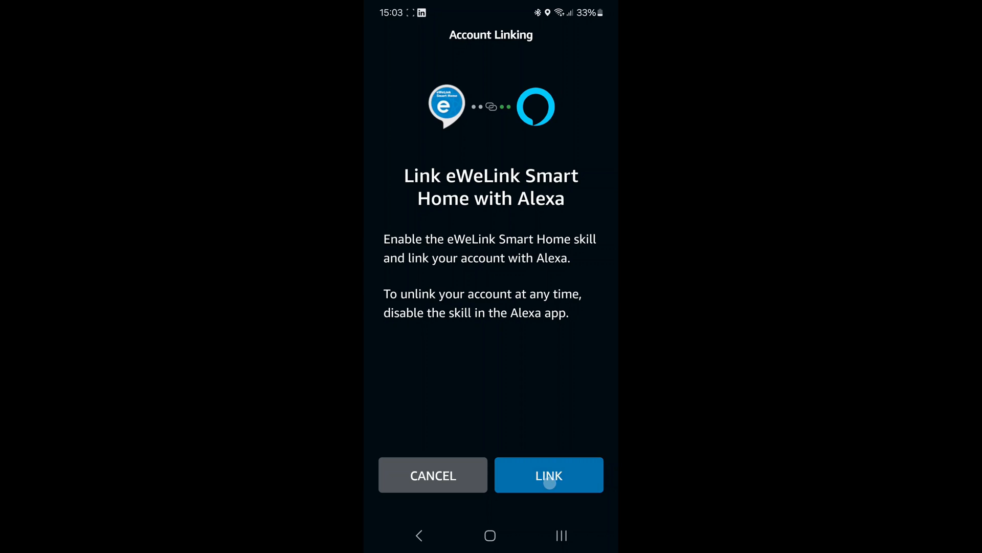
pyautogui.click(548, 475)
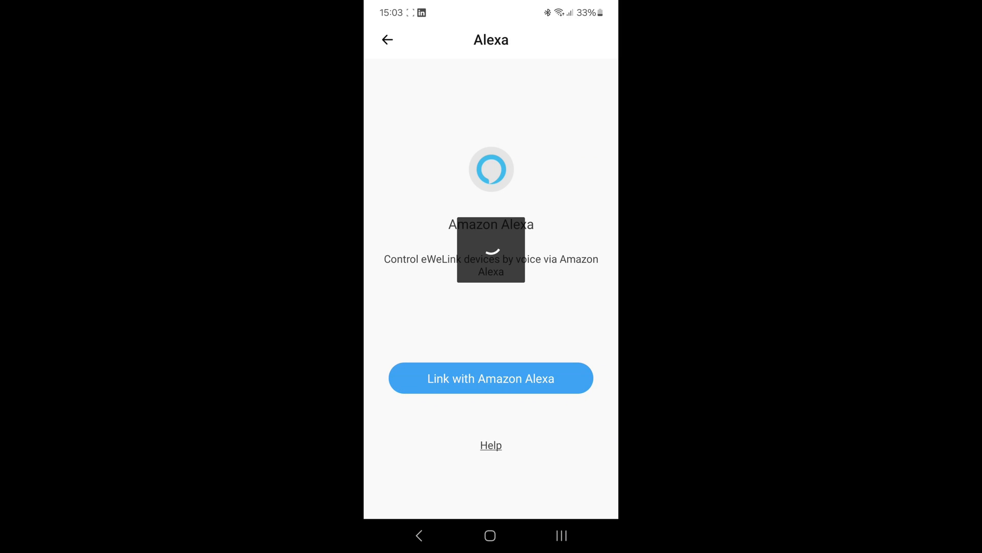
pyautogui.click(491, 377)
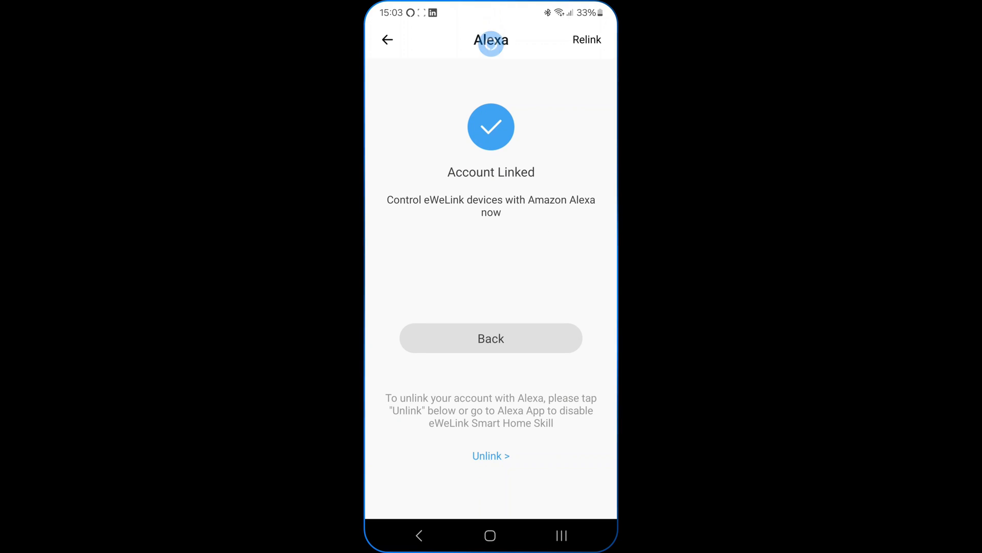
pyautogui.click(491, 338)
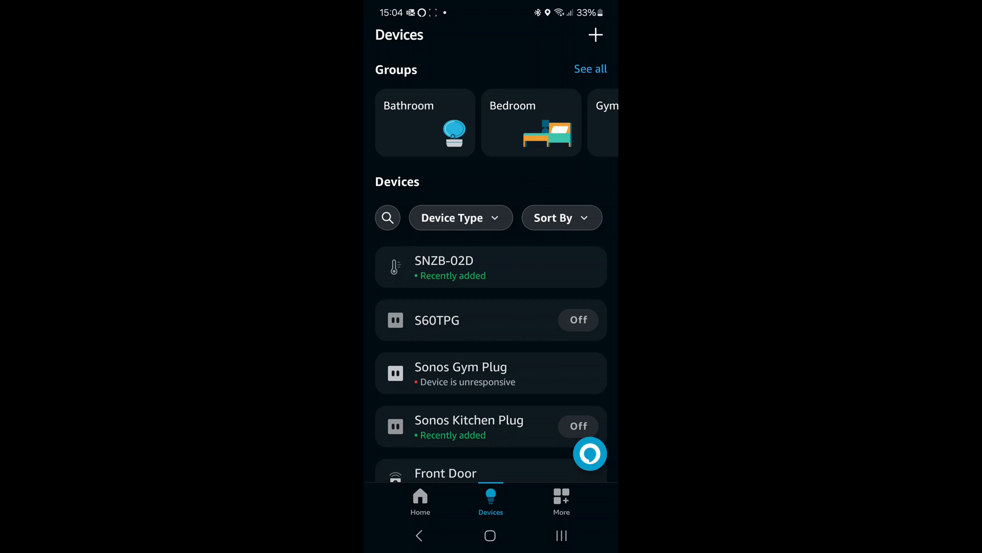
# Step: Open SNZB-02D (24.2°C) in Alexa and view its SONOFF-connected, enabled settings
pyautogui.click(491, 266)
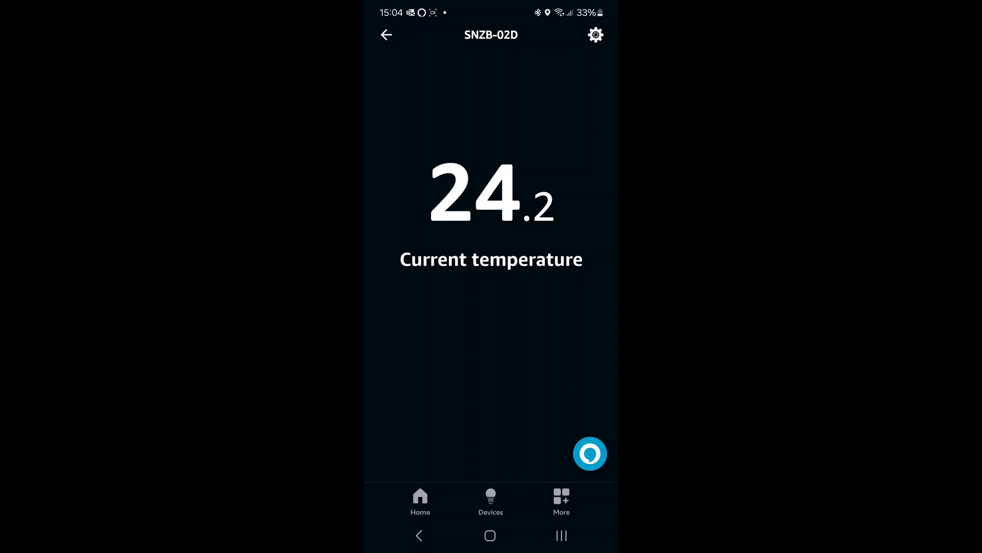
pyautogui.click(594, 35)
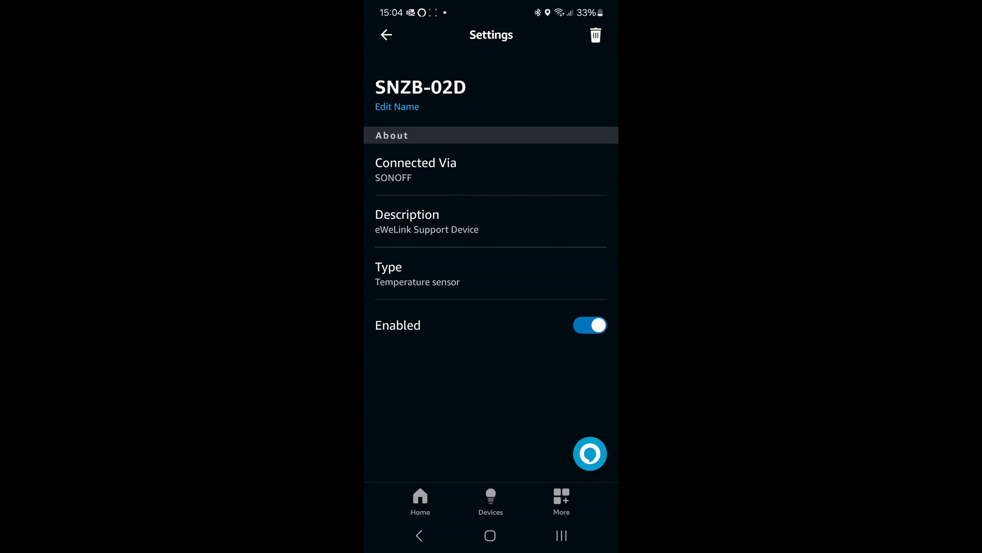
# Step: Rename the SNZB-02D sensor in Amazon Alexa to 'Temp Sensor' and leave its settings
pyautogui.click(396, 107)
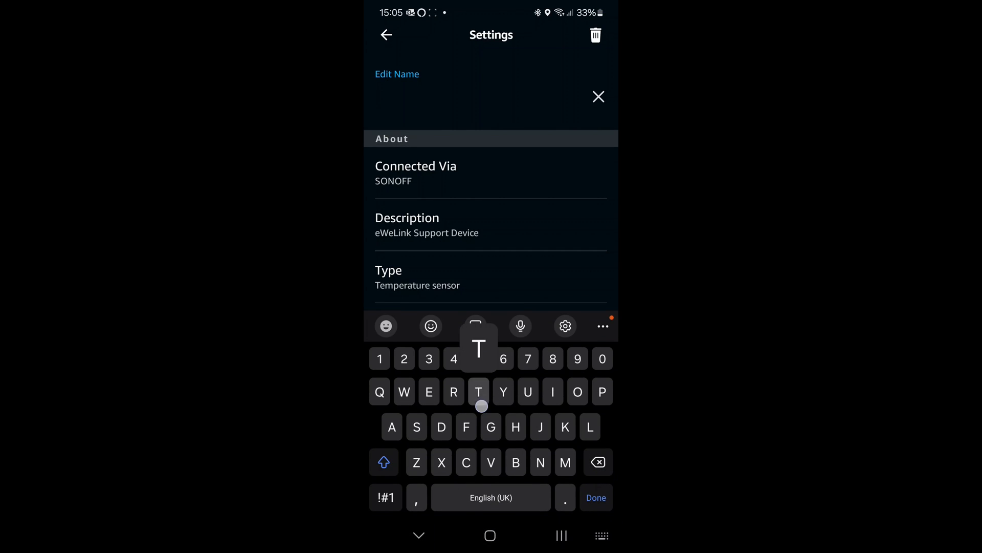
pyautogui.write('Temp Sensor')
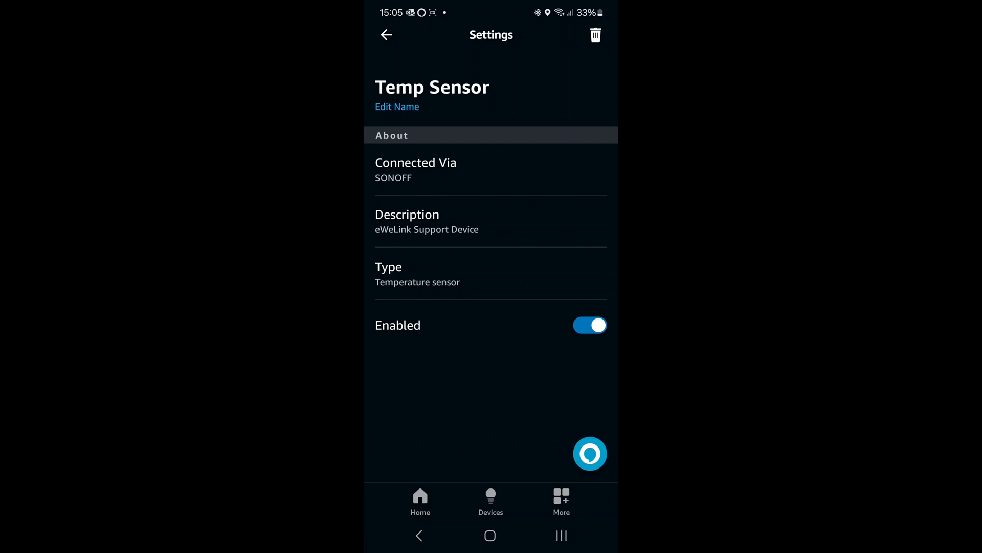
pyautogui.click(386, 34)
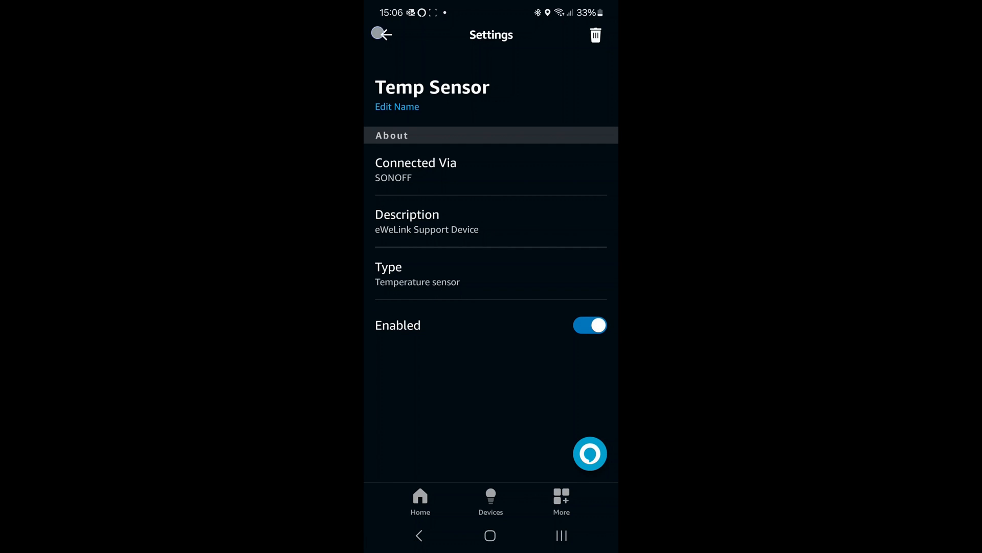
pyautogui.click(382, 35)
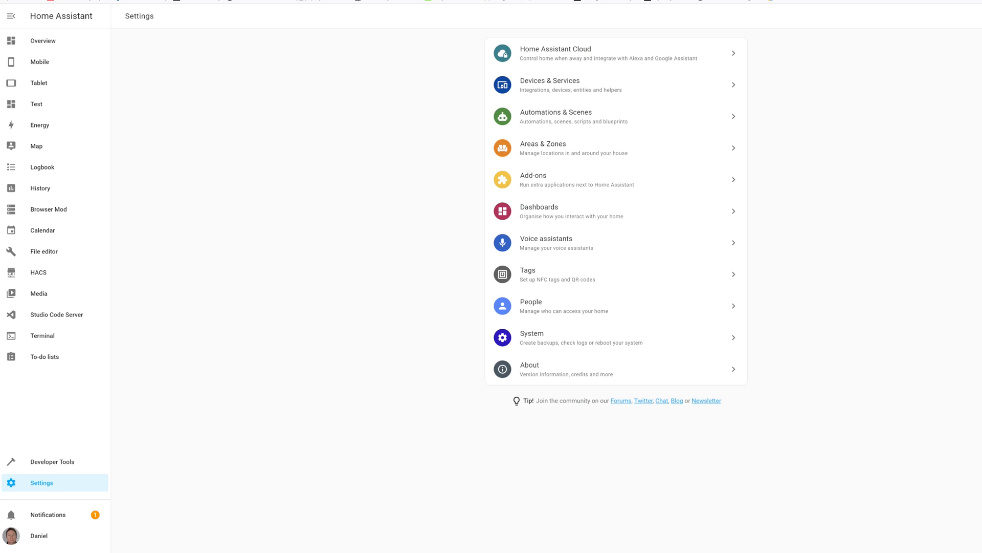
pyautogui.moveTo(549, 84)
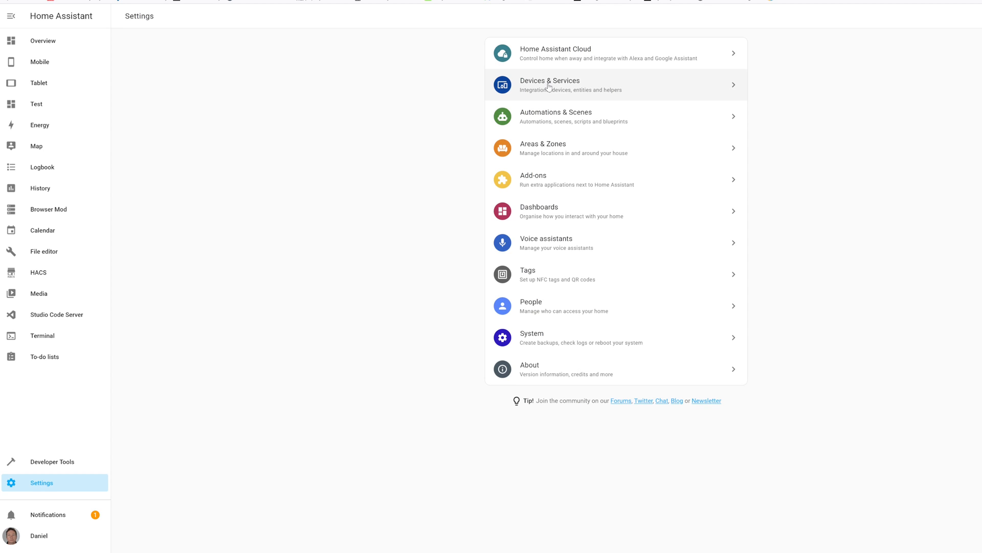
# Step: Open Devices & Services and the Zigbee Home Automation devices to start pairing
pyautogui.click(550, 84)
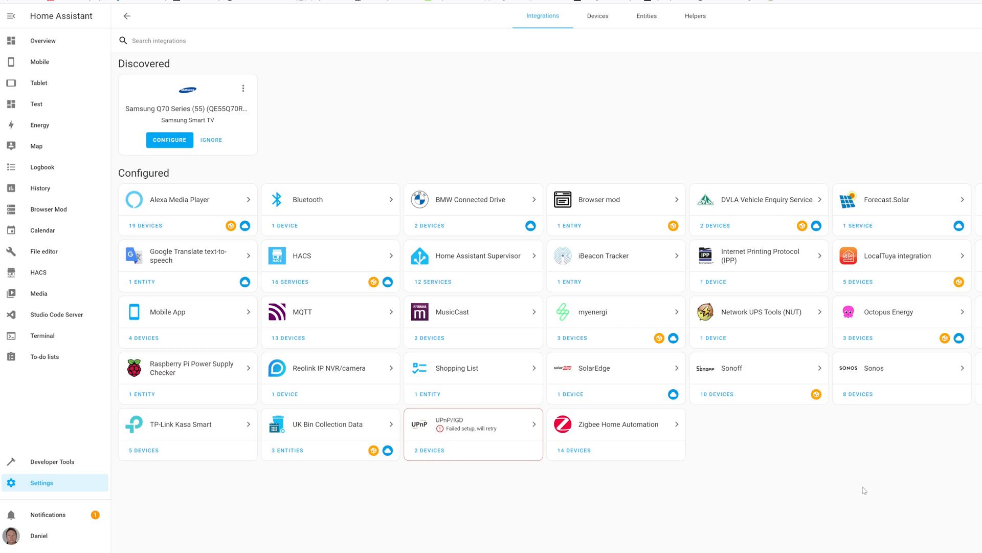
pyautogui.moveTo(631, 433)
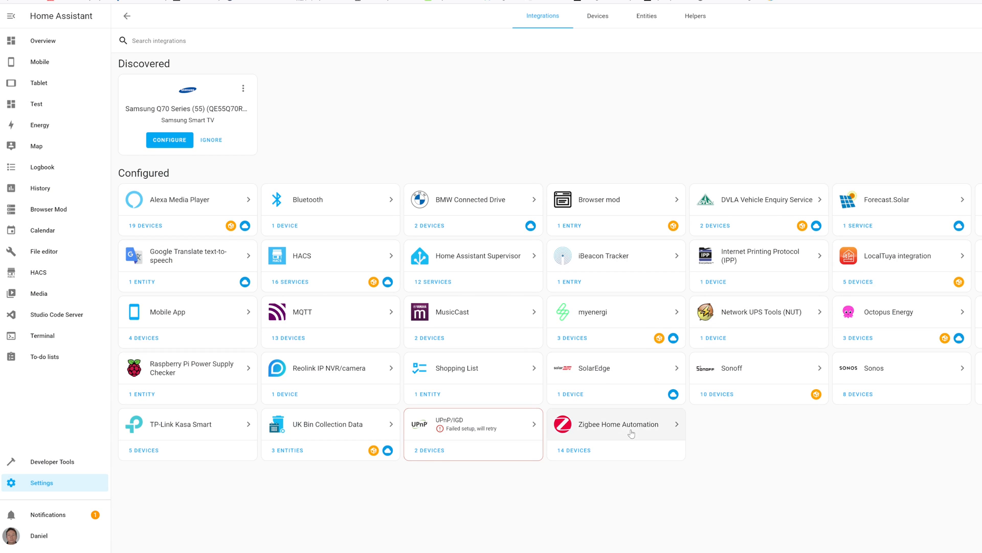
pyautogui.moveTo(624, 430)
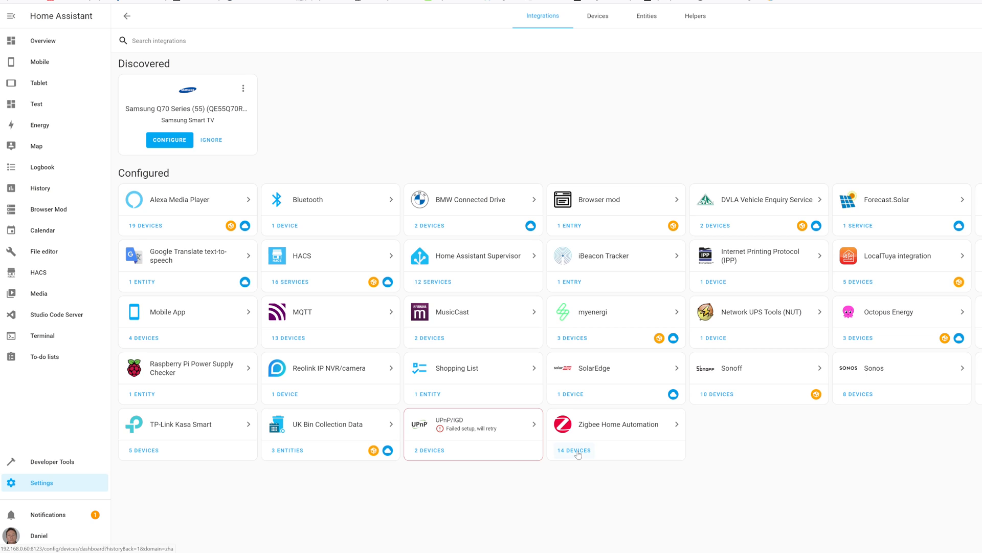
pyautogui.click(573, 450)
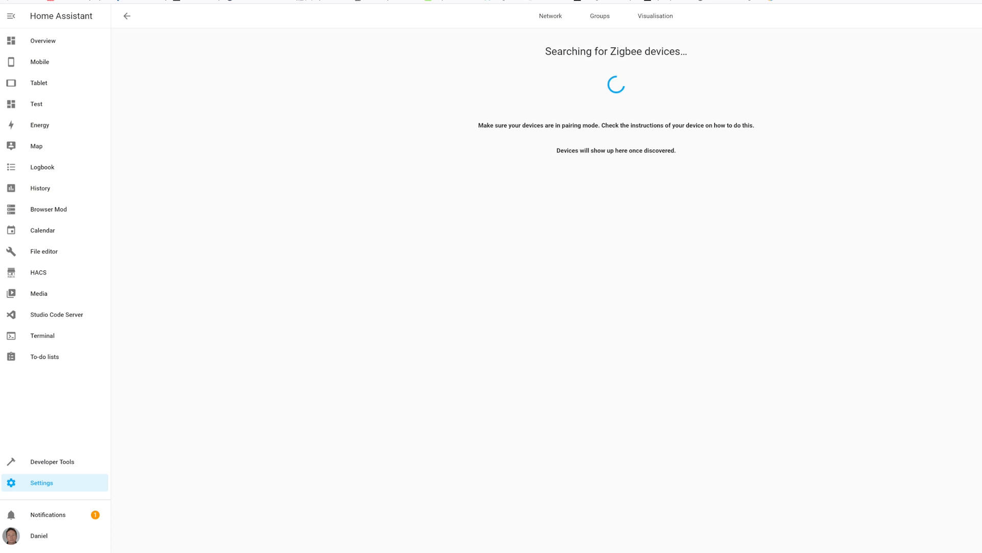
# Step: Confirm the SONOFF SNZB-02D initialised, checking its default name and available areas
pyautogui.click(10, 16)
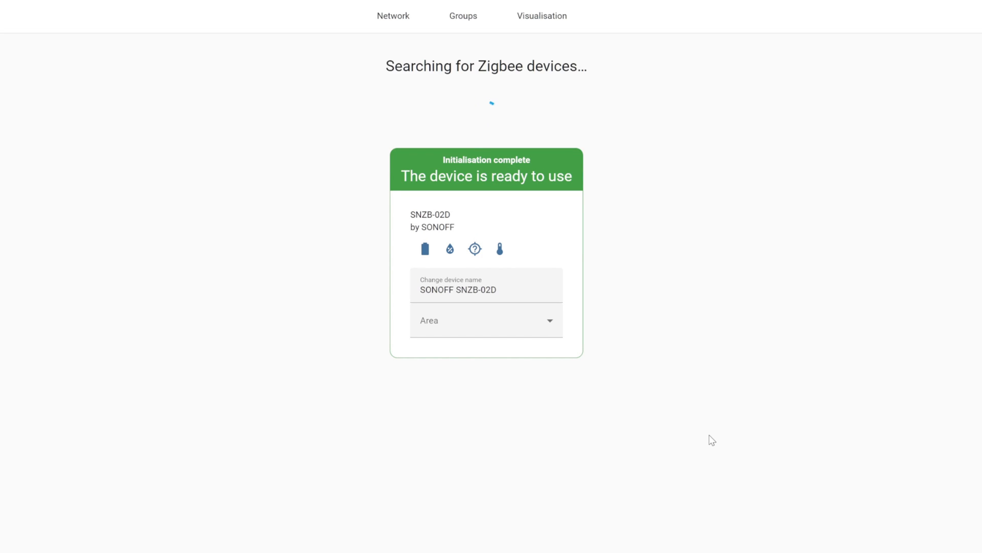
pyautogui.click(486, 290)
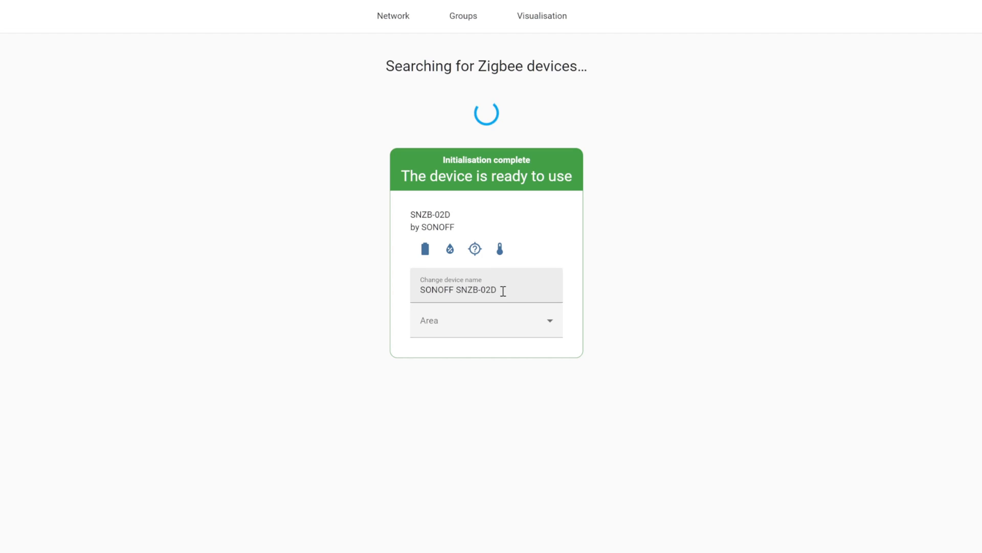
pyautogui.click(486, 320)
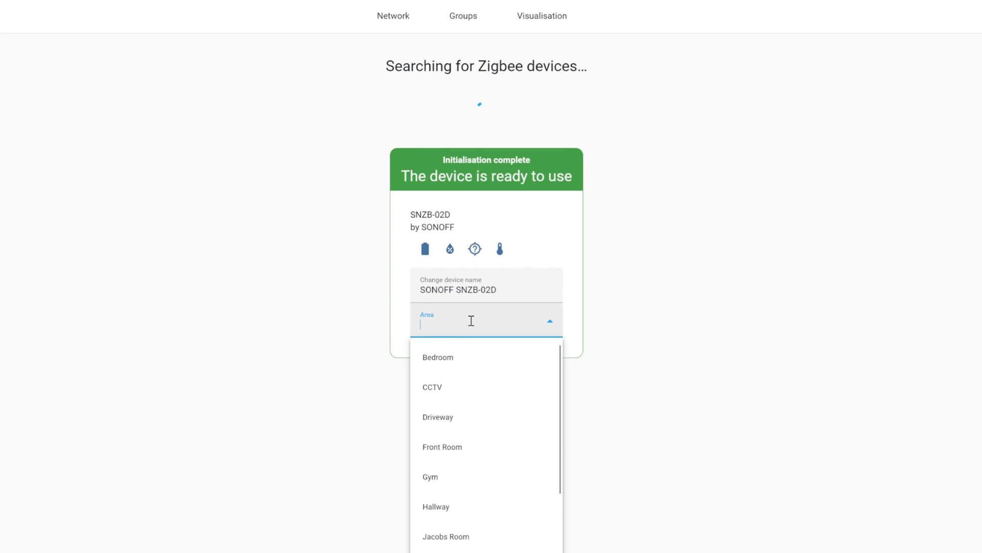
pyautogui.moveTo(494, 312)
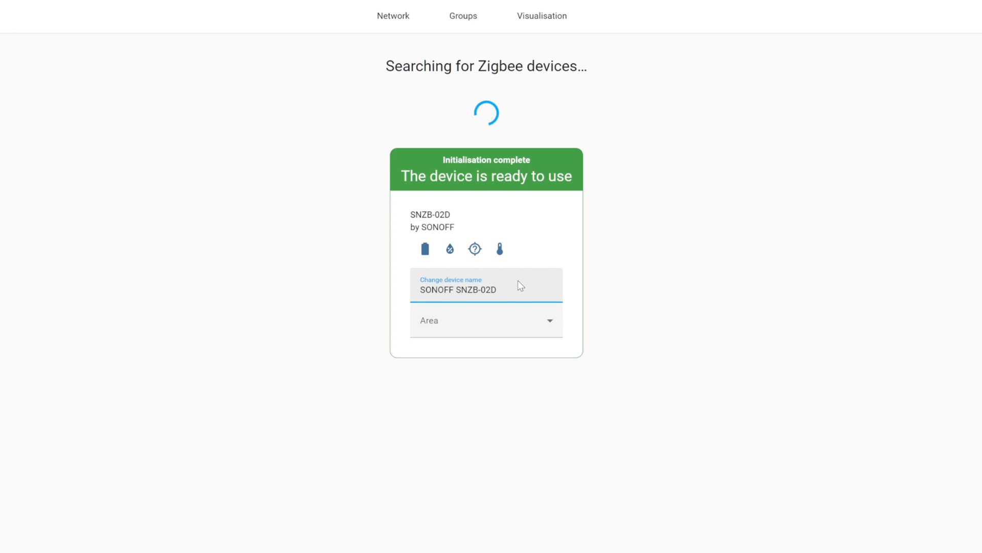
pyautogui.moveTo(672, 260)
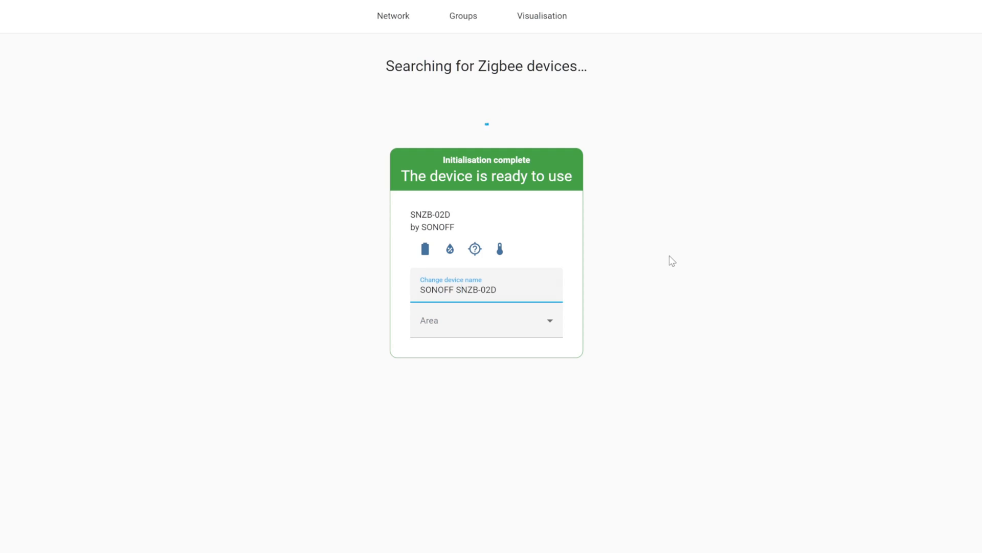
pyautogui.click(11, 16)
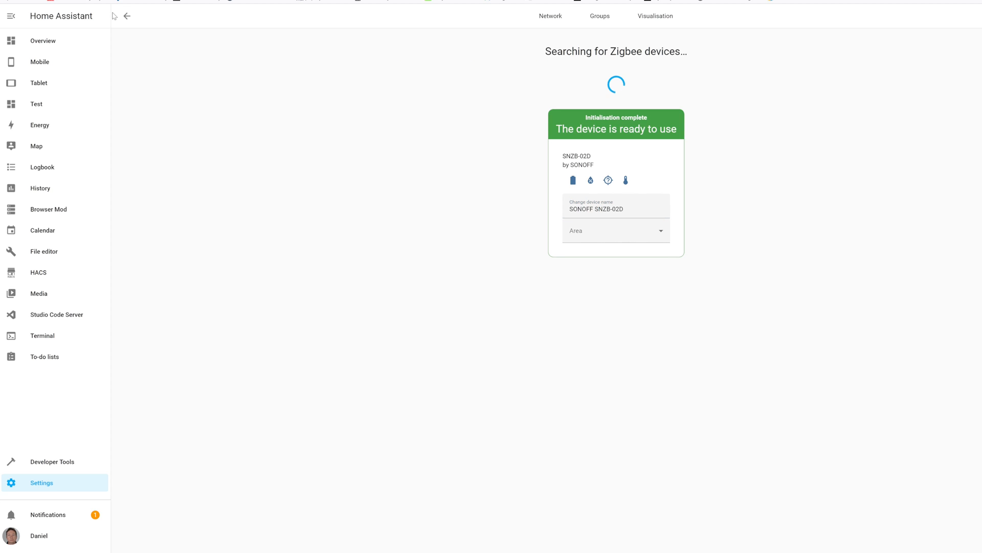
# Step: Open the SONOFF SNZB-02D device page and reveal the hidden LQI and RSSI diagnostics
pyautogui.click(128, 16)
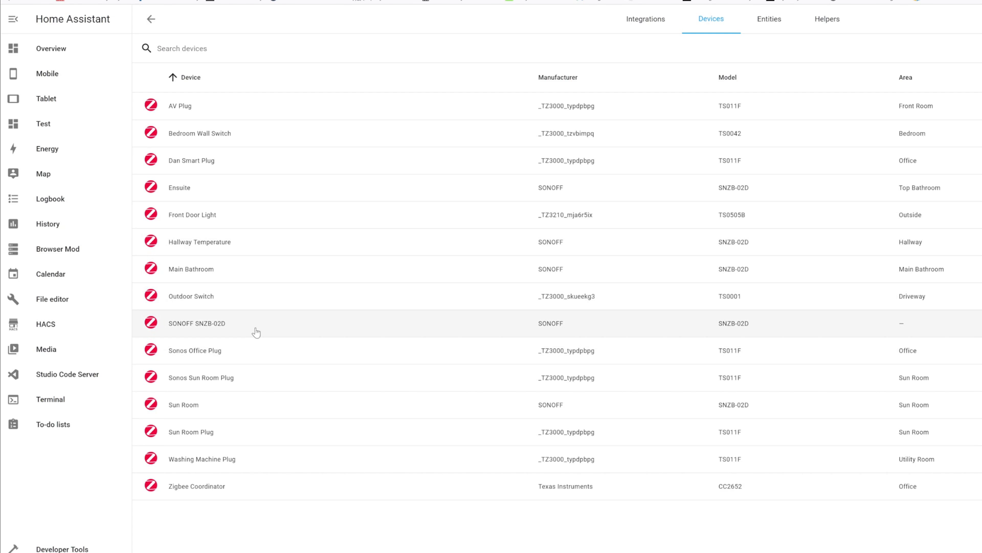
pyautogui.click(196, 323)
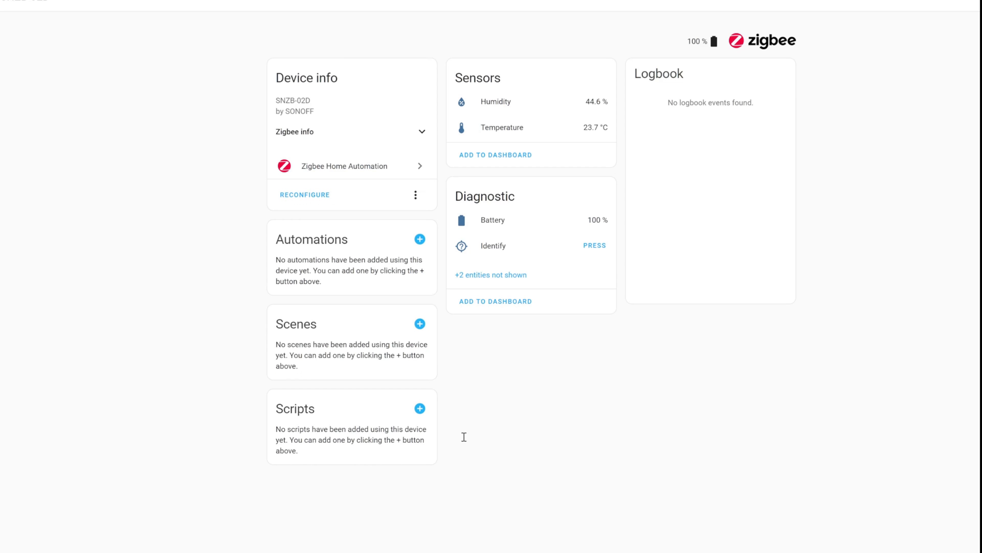
pyautogui.moveTo(486, 108)
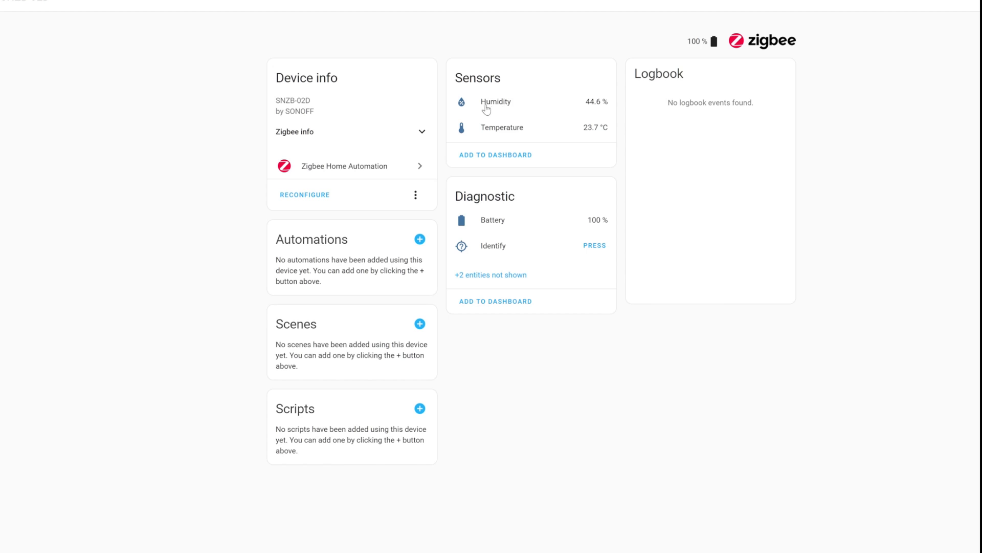
pyautogui.moveTo(541, 137)
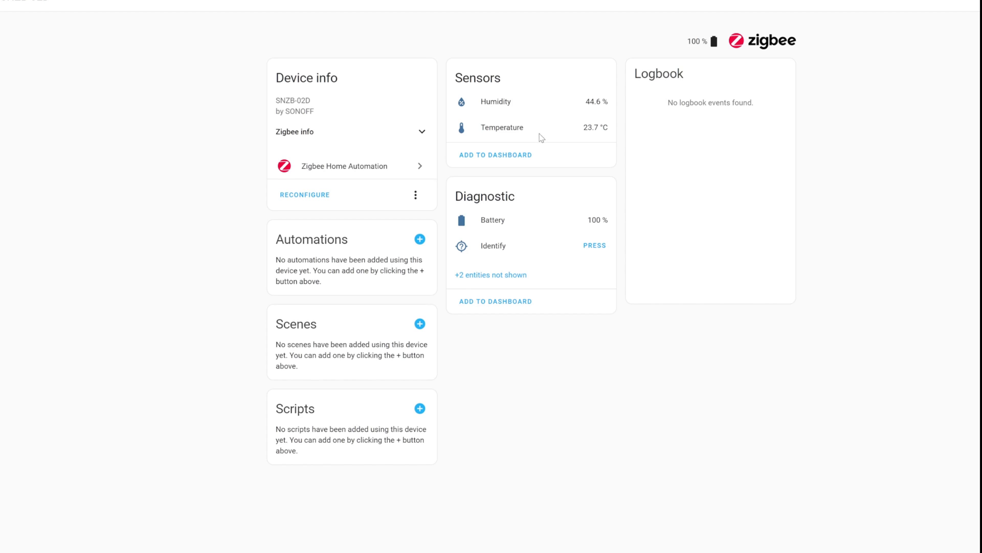
pyautogui.moveTo(595, 227)
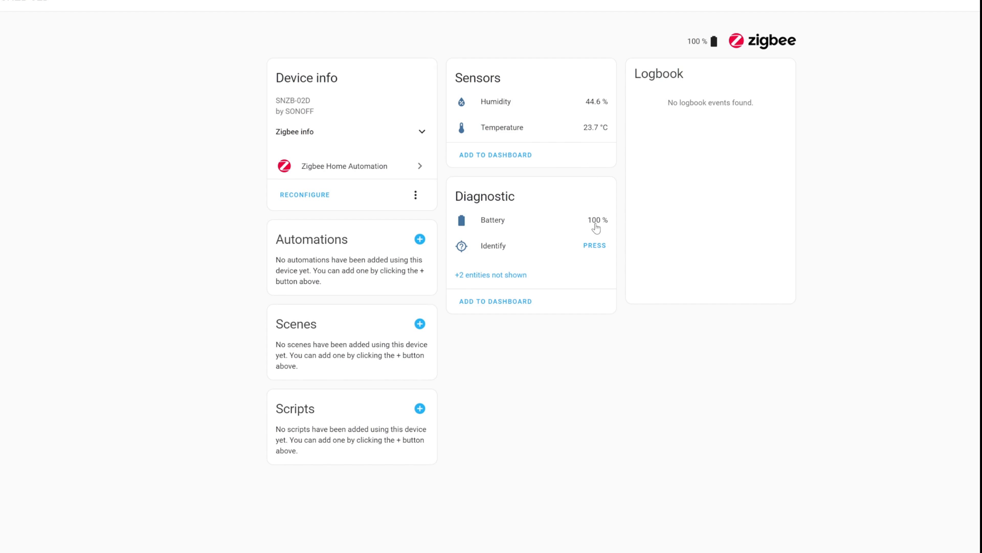
pyautogui.click(490, 274)
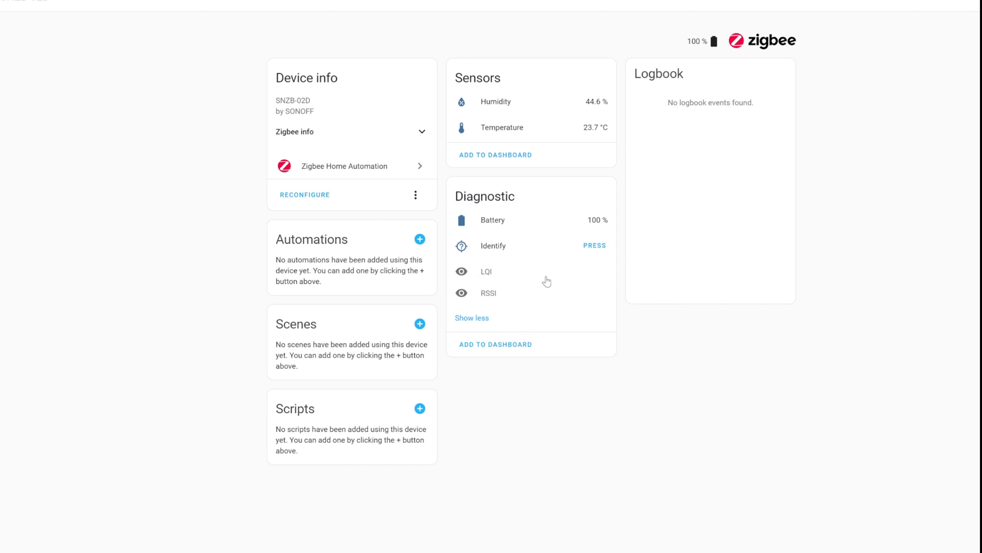
pyautogui.moveTo(539, 186)
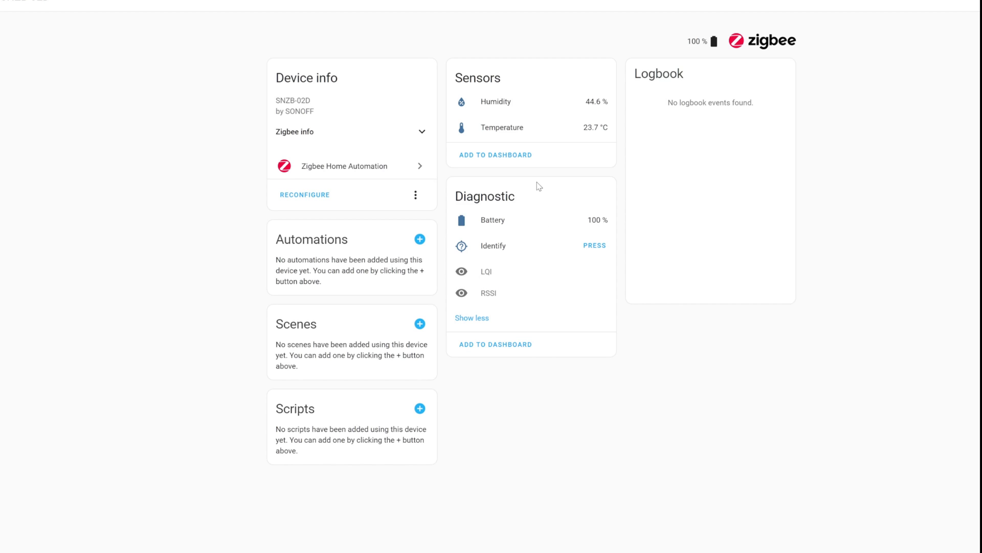
pyautogui.moveTo(487, 318)
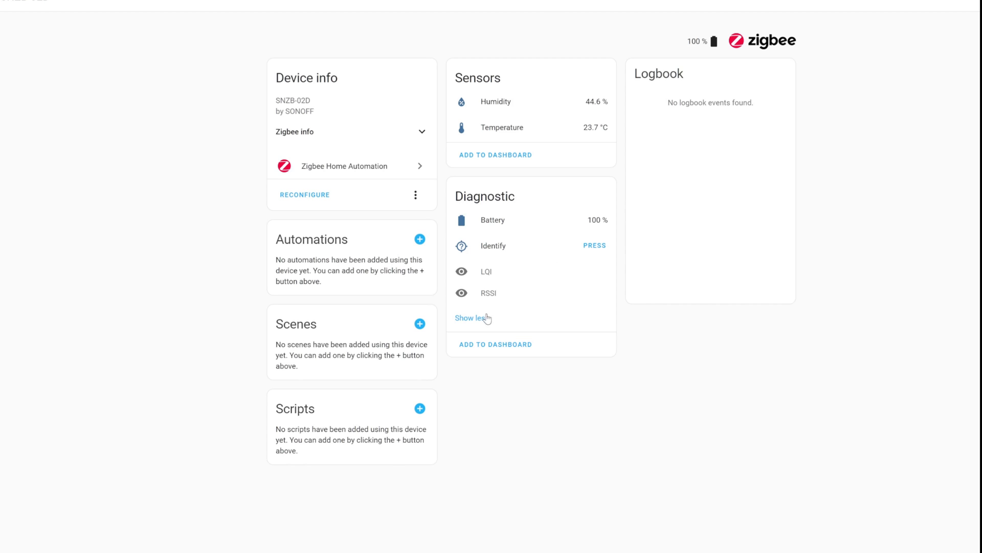
pyautogui.moveTo(488, 319)
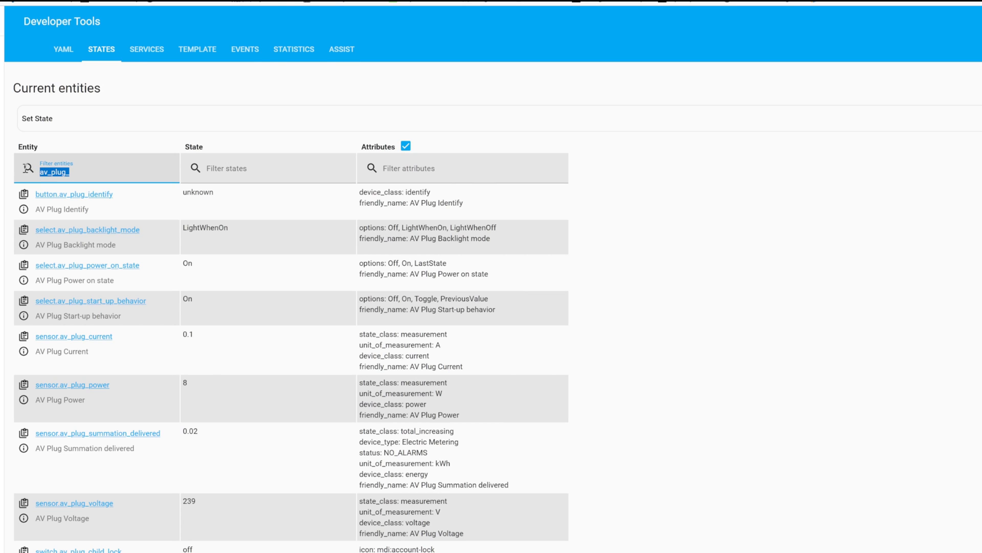
# Step: Filter Developer Tools States by 'sn' to list the SNZB-02D entities
pyautogui.write('sn')
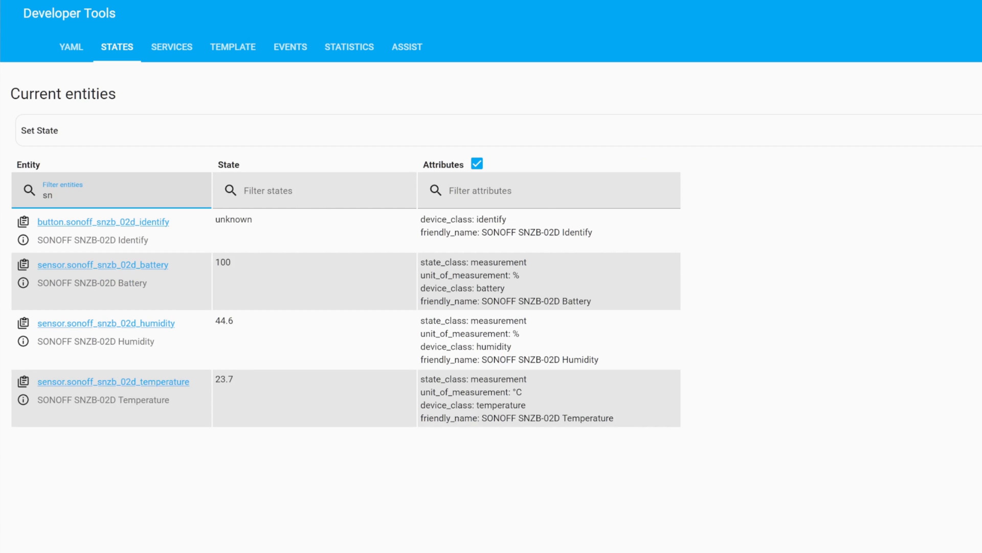
pyautogui.moveTo(309, 352)
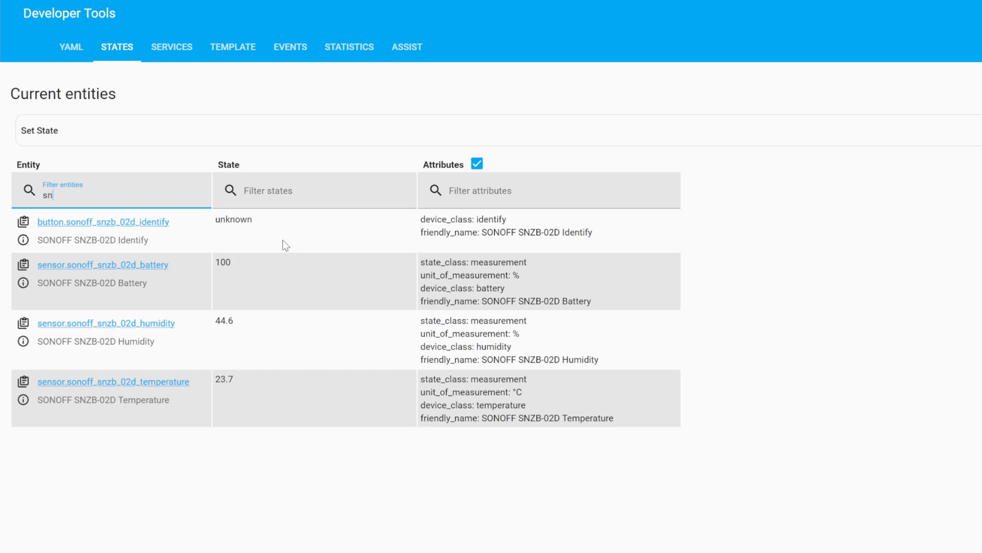
pyautogui.moveTo(210, 292)
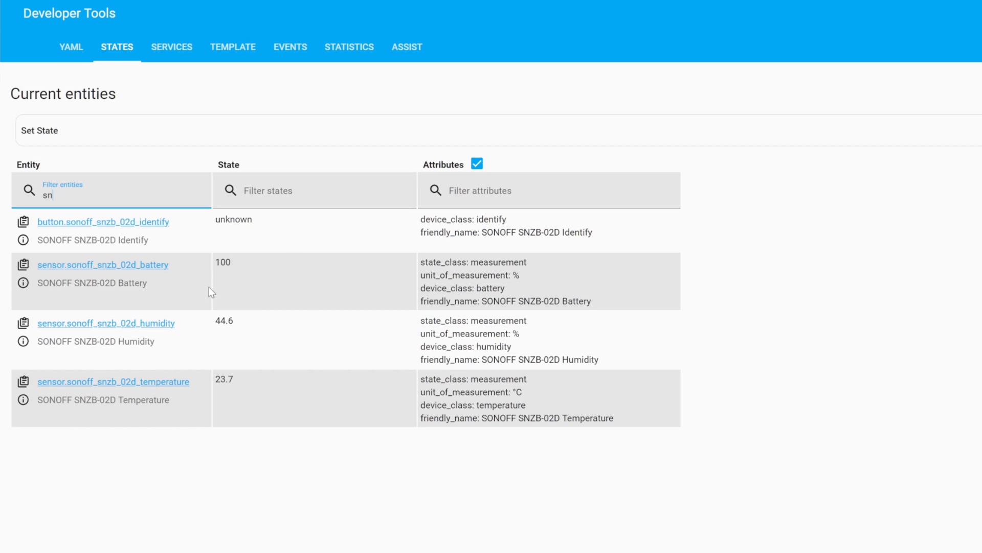
pyautogui.moveTo(283, 284)
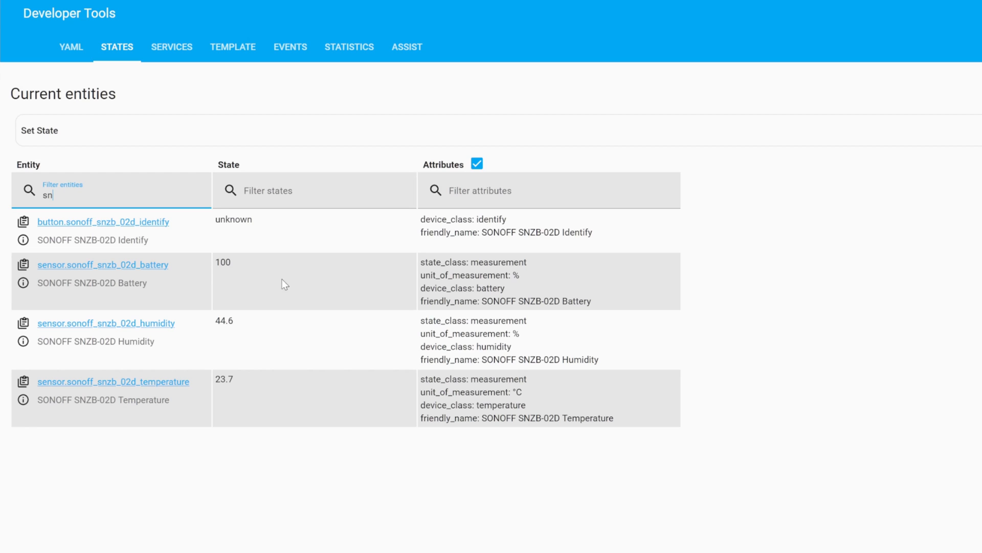
pyautogui.moveTo(355, 296)
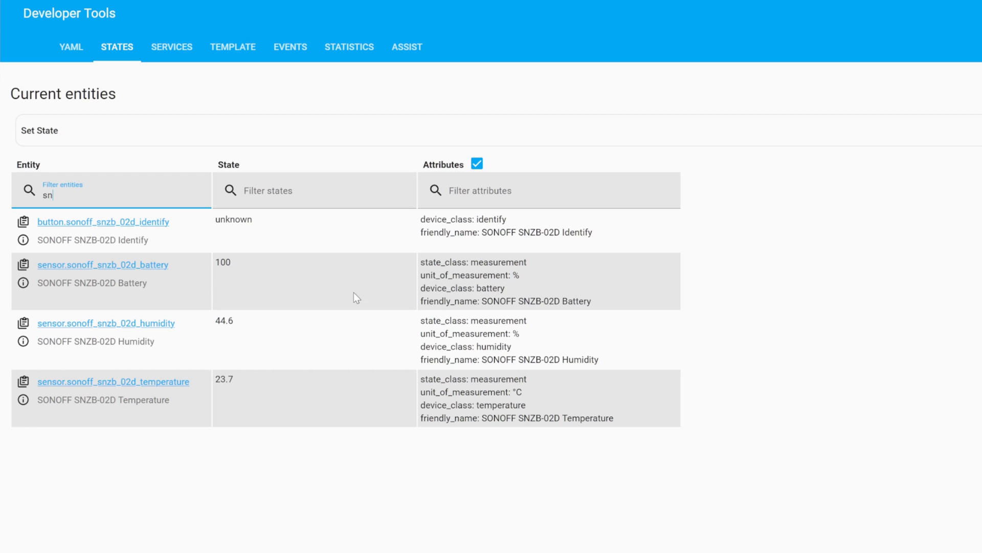
pyautogui.moveTo(260, 383)
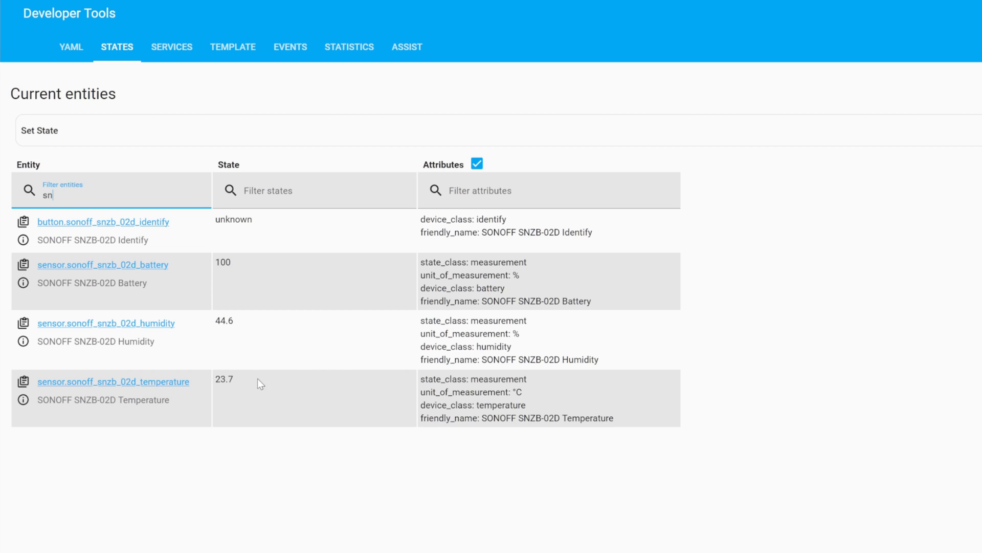
pyautogui.moveTo(260, 363)
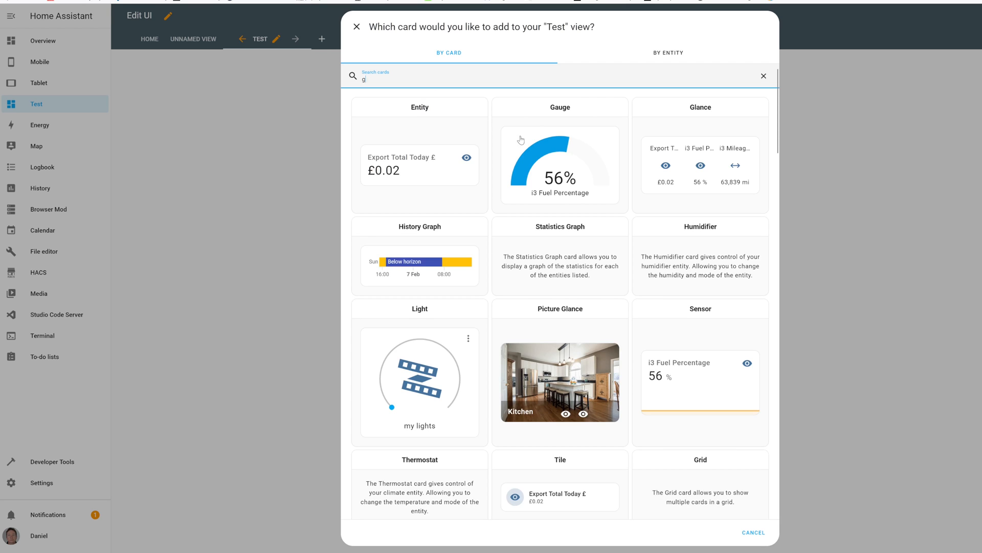
# Step: Add a gauge card for SONOFF SNZB-02D Humidity, searching '02', and save it
pyautogui.click(559, 166)
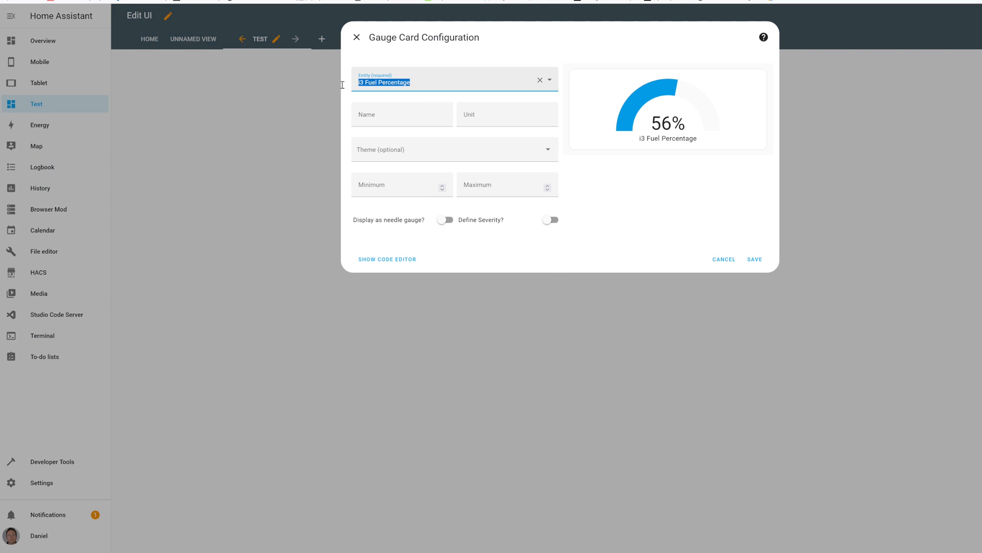
pyautogui.write('02D Humidity')
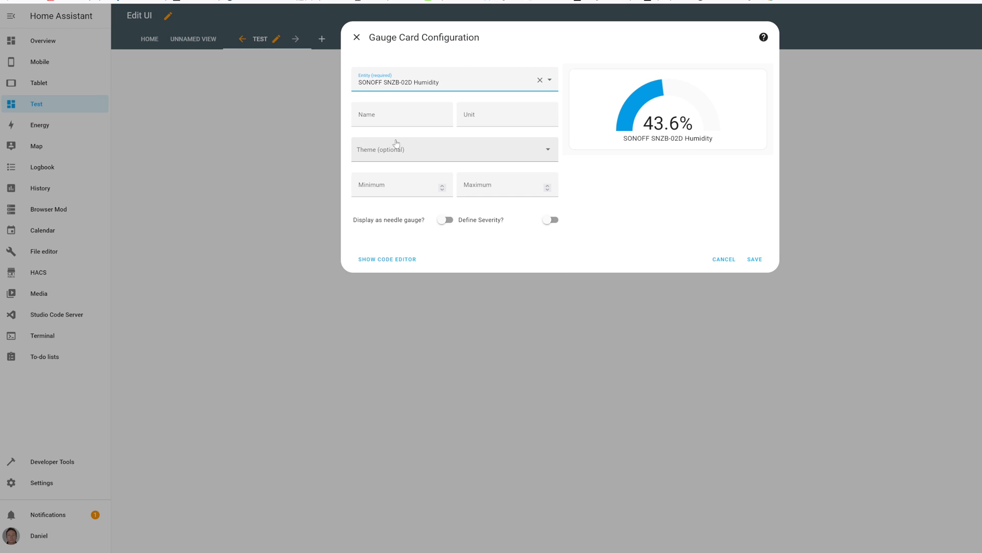
pyautogui.click(754, 259)
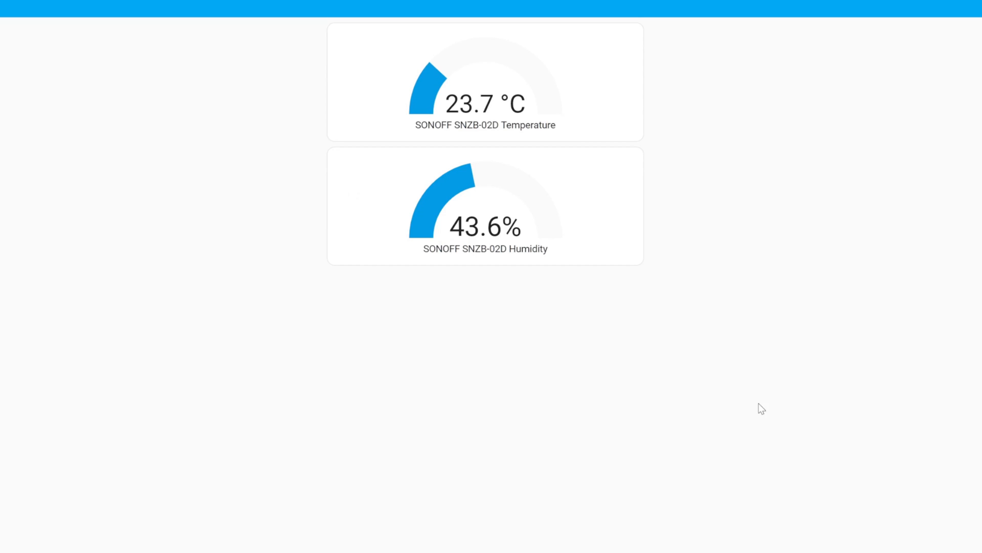
pyautogui.moveTo(296, 204)
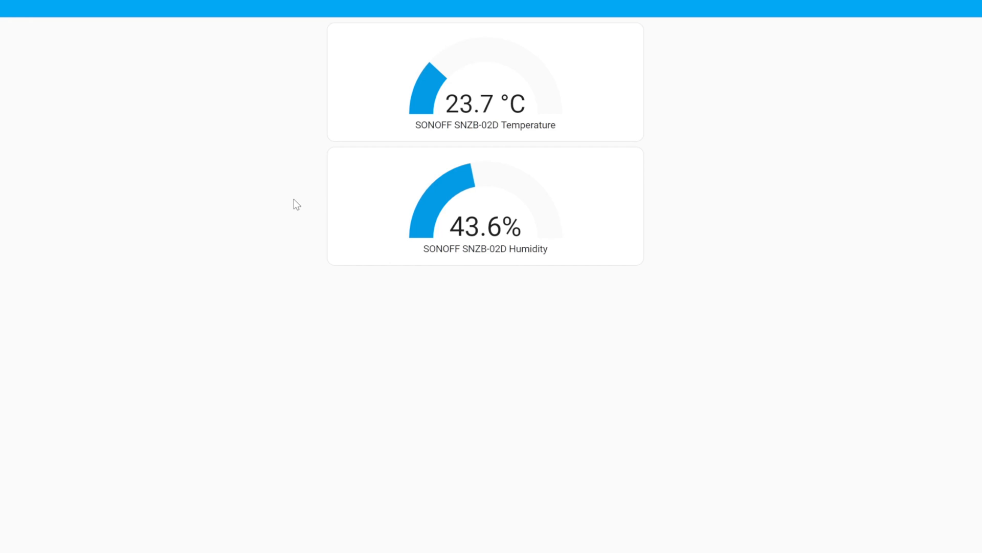